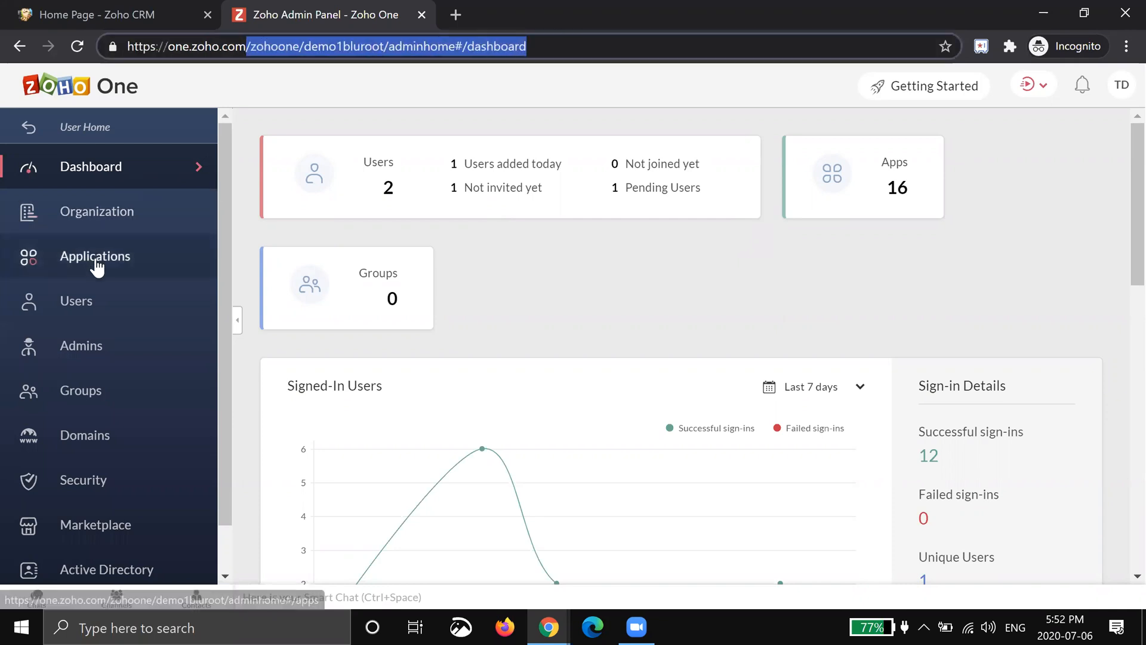
Add the Sign e-signature app to the organization from Zoho One's full app catalogue
click(95, 256)
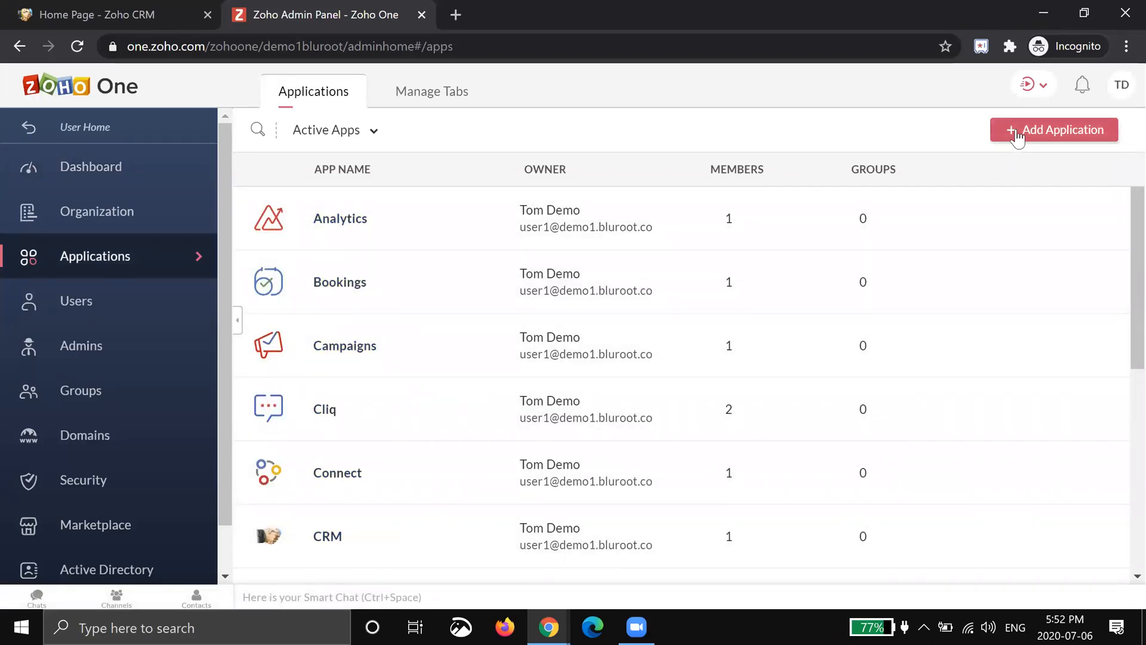
click(1054, 129)
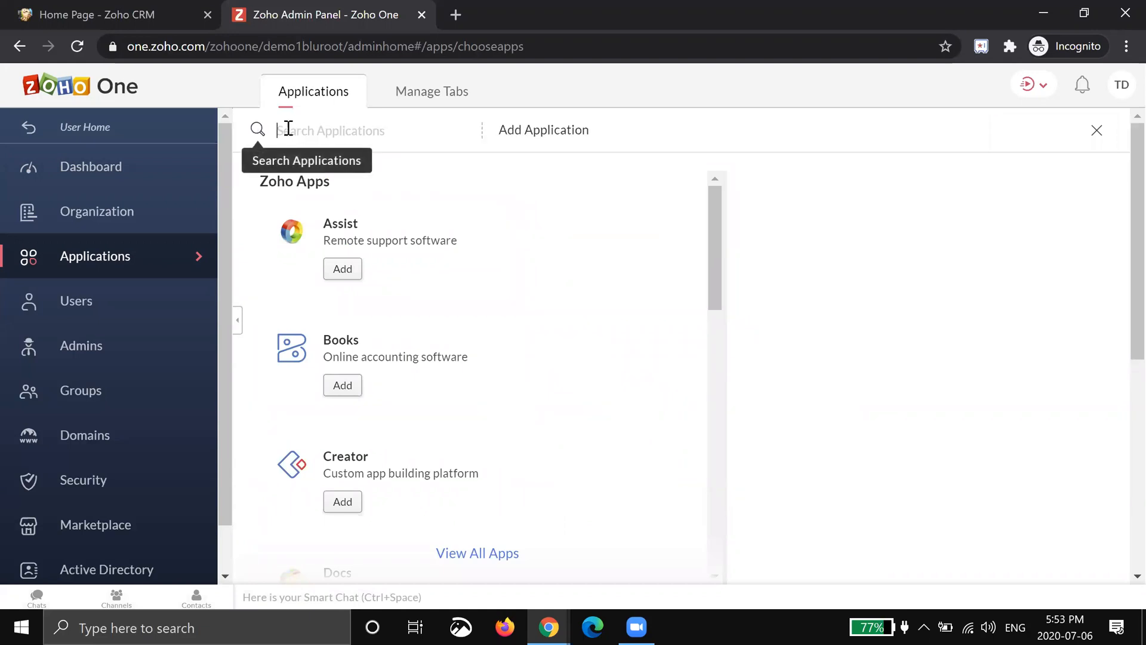
text(zoho sign)
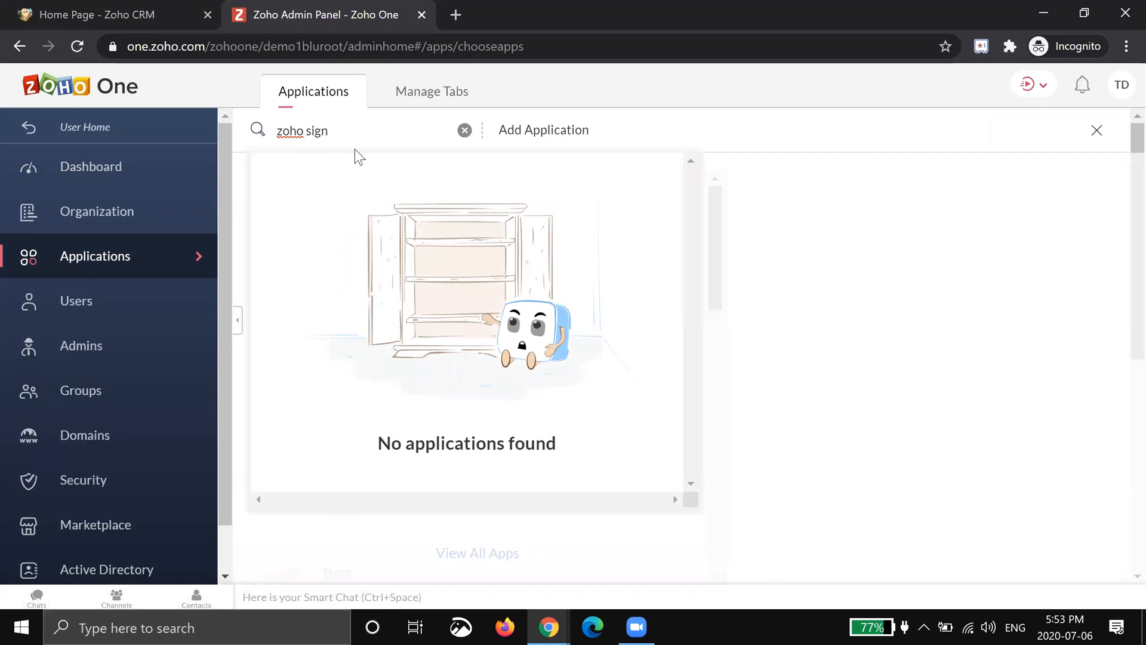
key(Backspace)
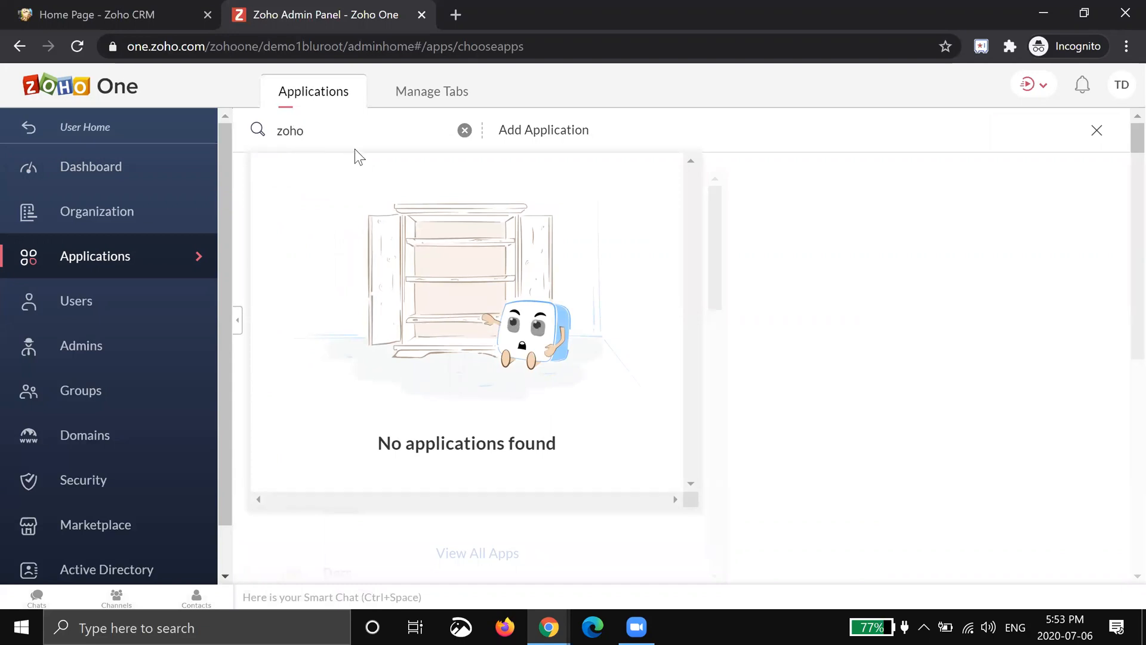
click(464, 130)
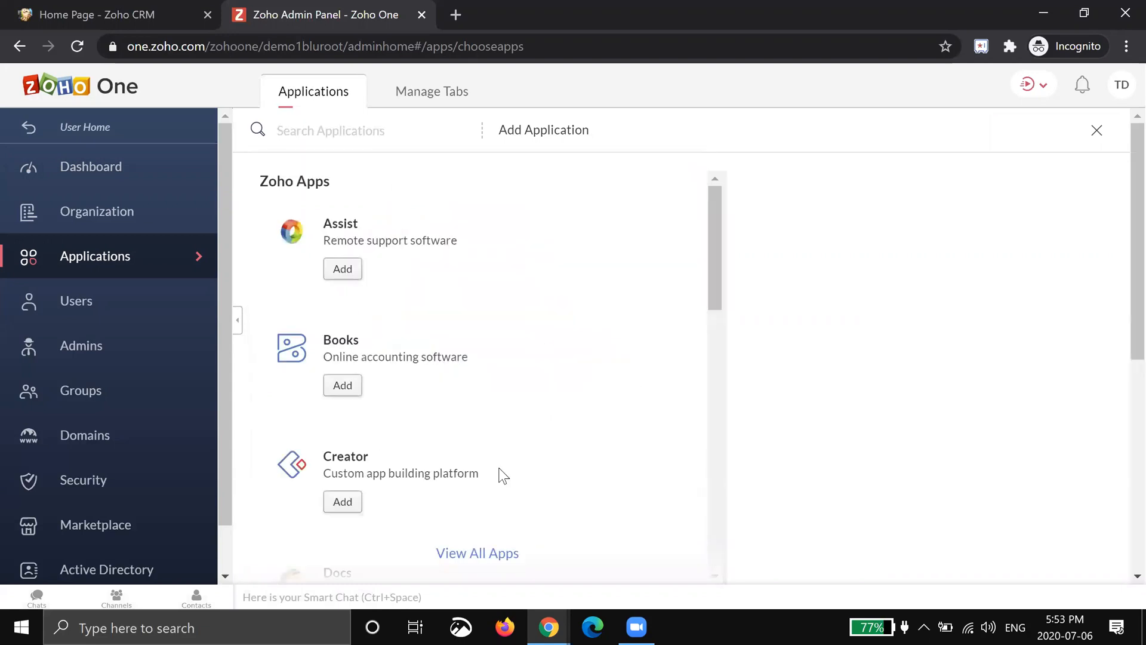
click(477, 553)
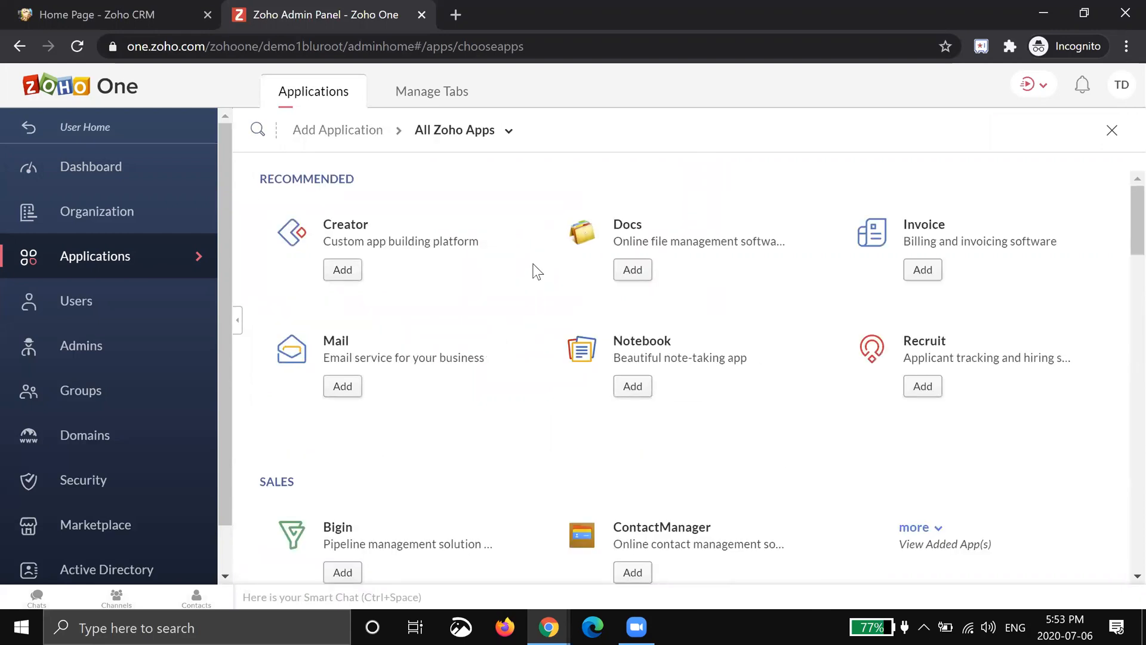
scroll(down, 3)
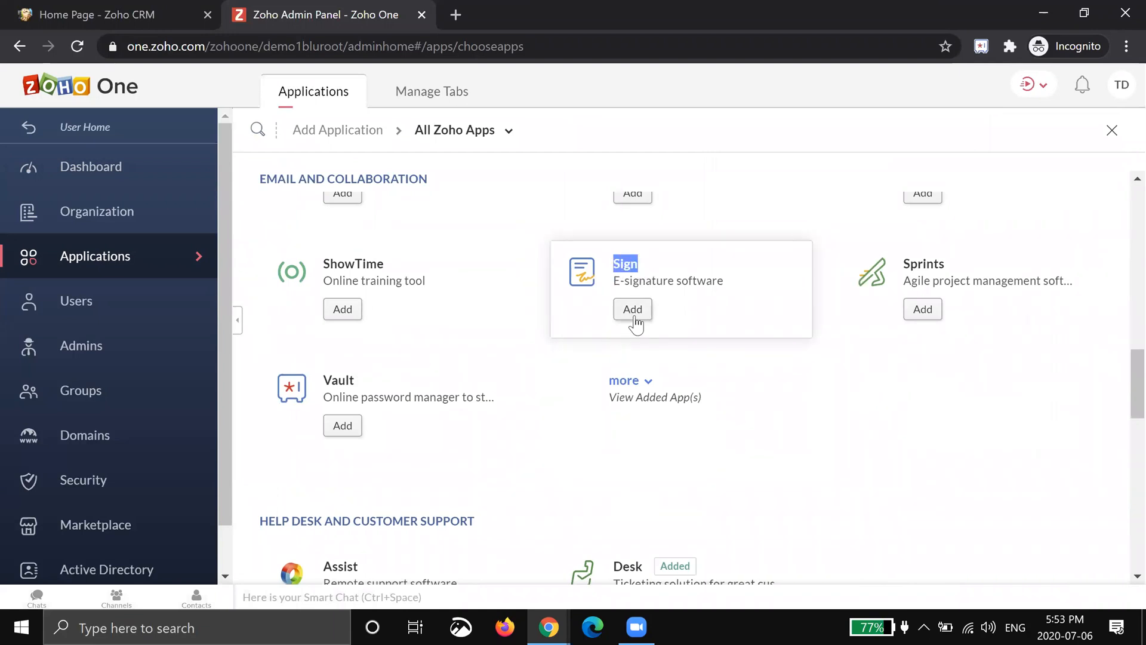
click(632, 309)
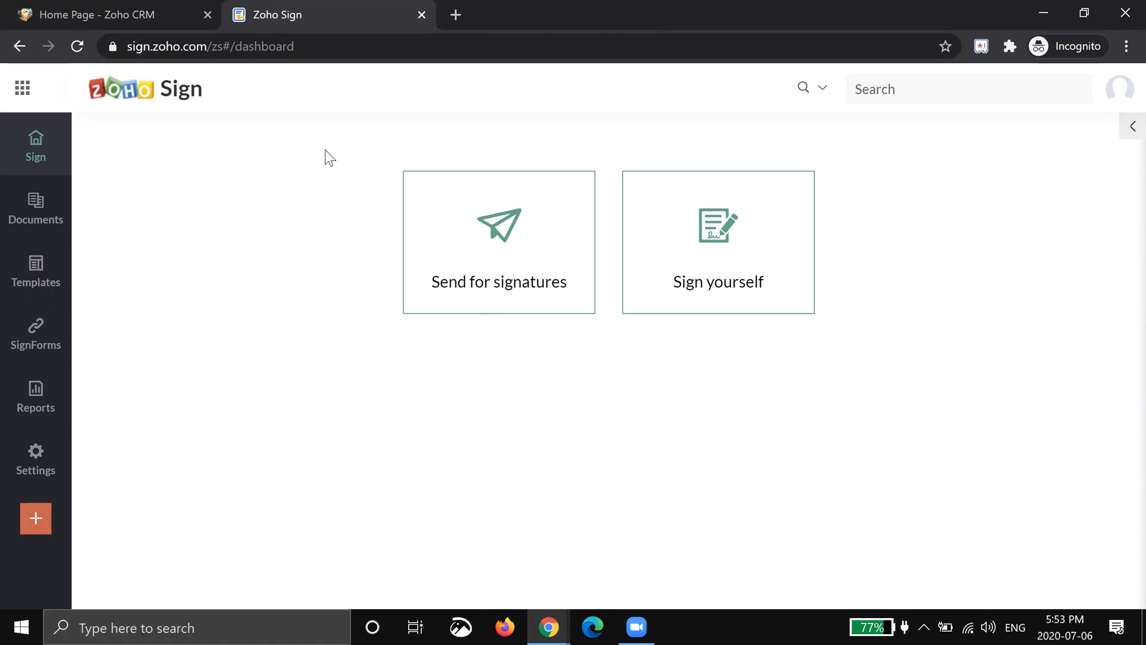
mouse_move(534, 442)
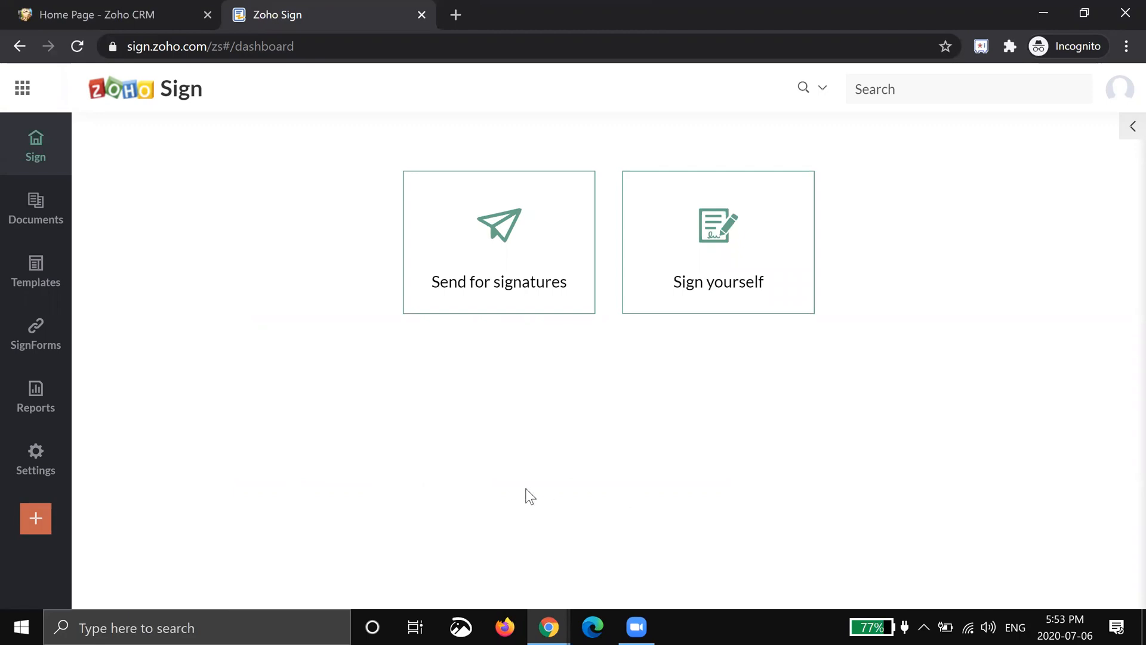
mouse_move(510, 264)
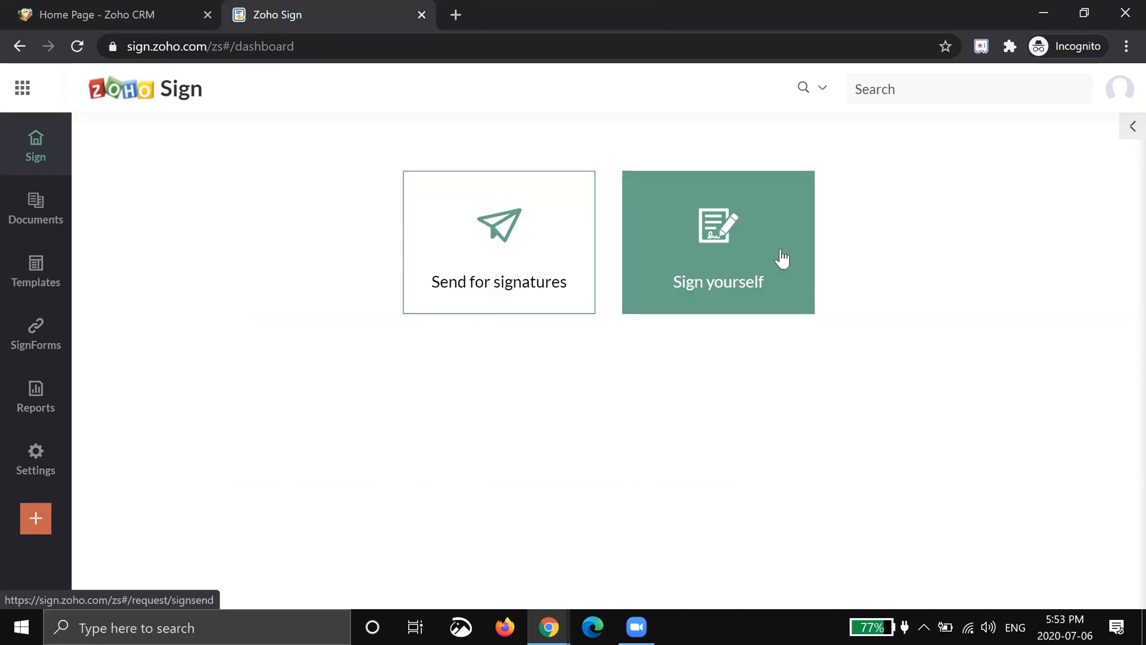
mouse_move(733, 348)
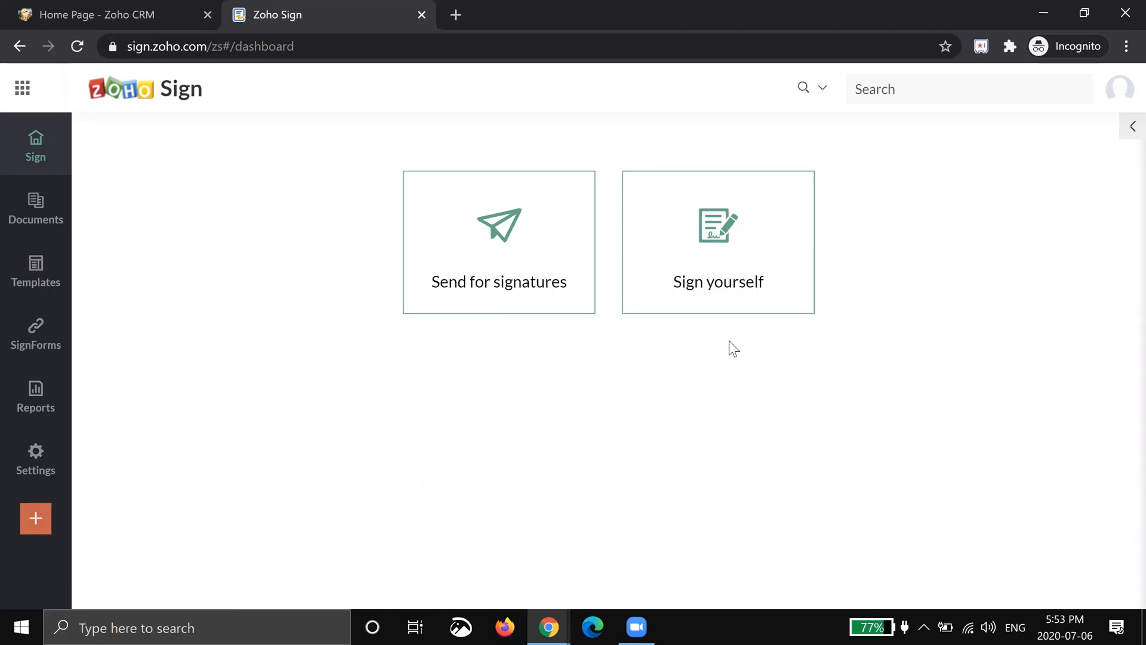
mouse_move(102, 131)
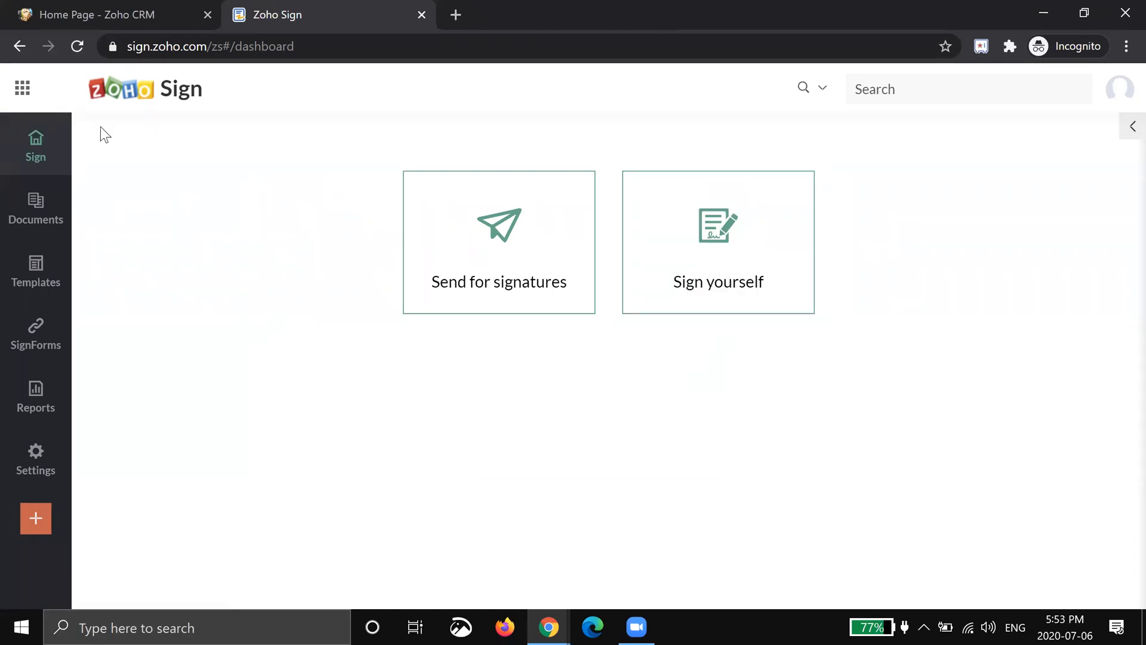
mouse_move(246, 206)
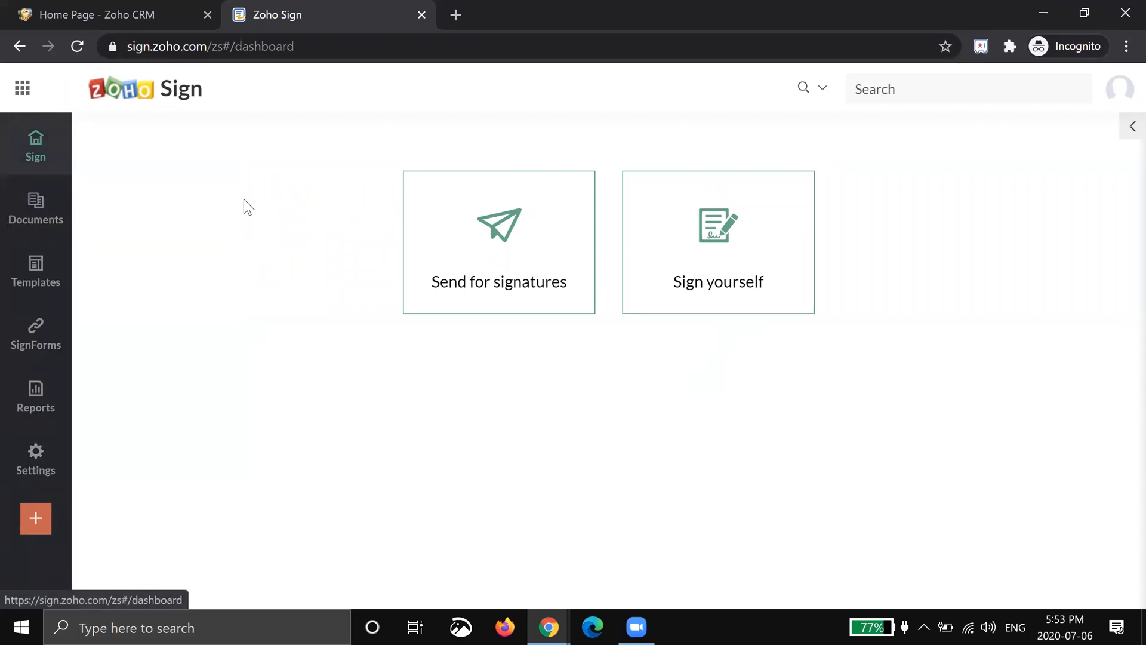
Save a typed 'Tom Demo' signature with 'TJ' initials to the profile
click(35, 453)
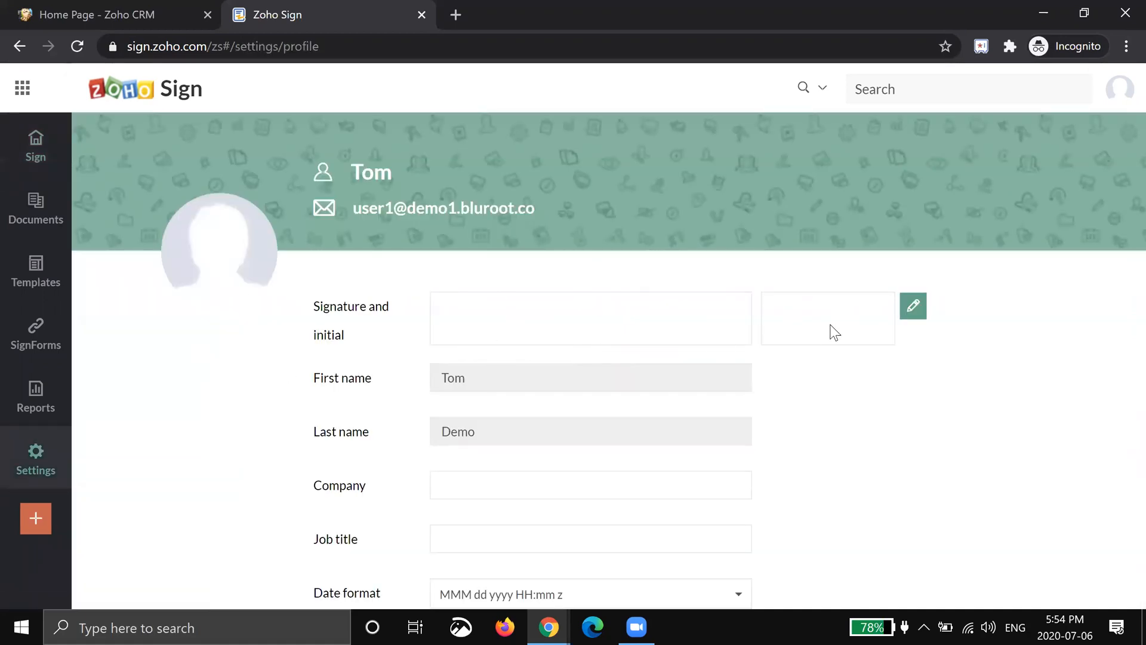
mouse_move(308, 328)
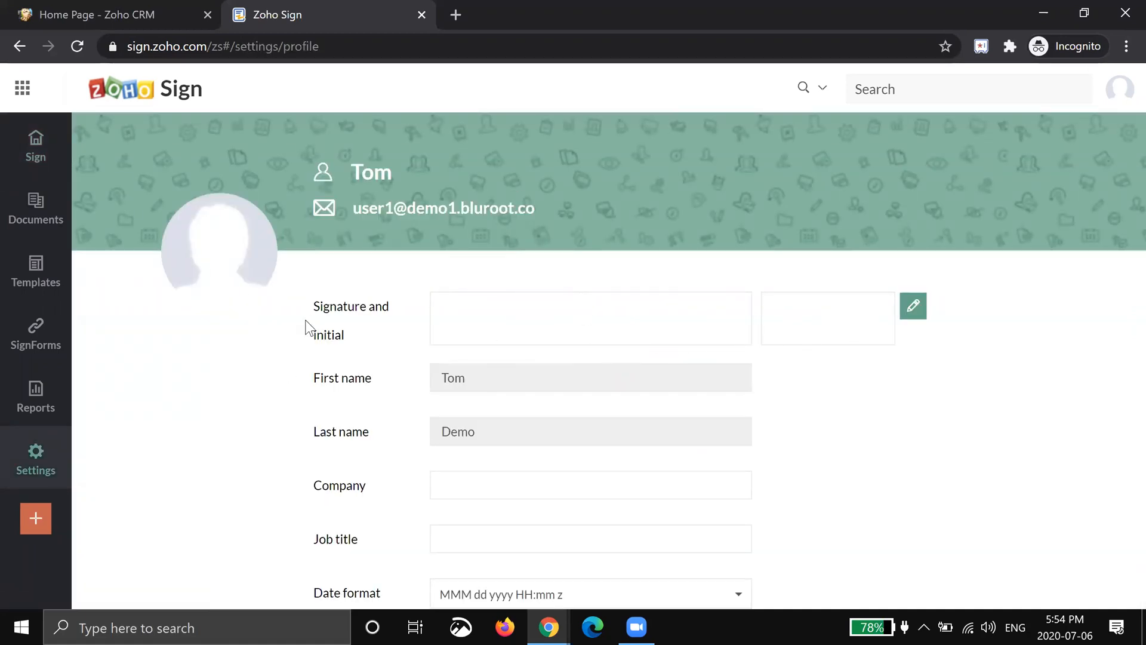
mouse_move(913, 306)
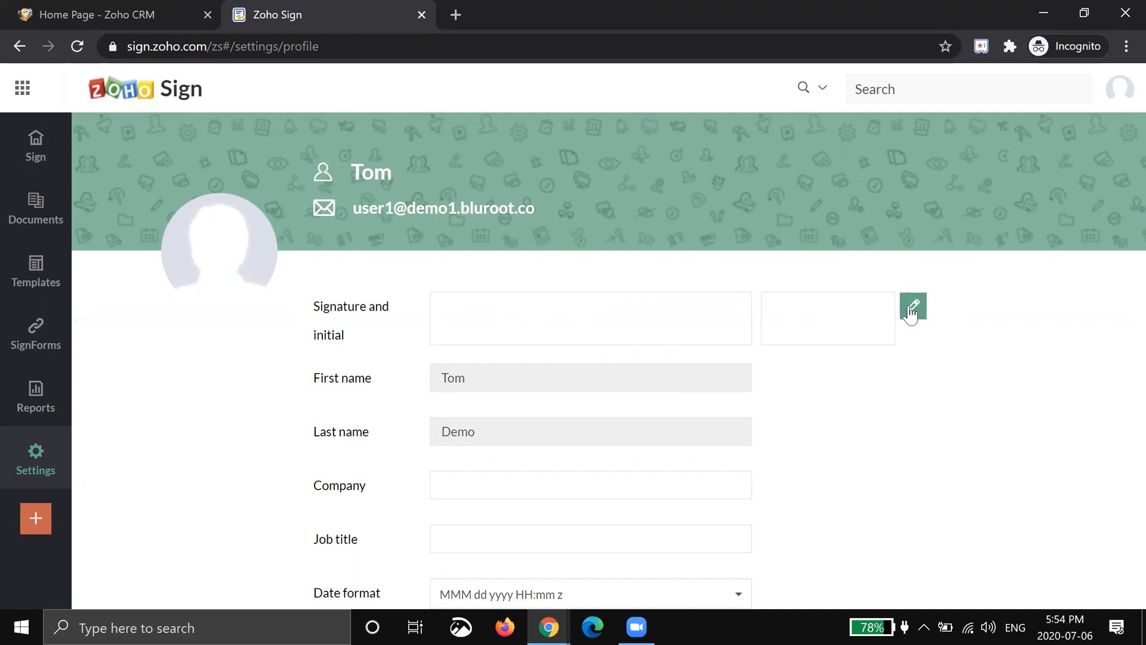
click(913, 308)
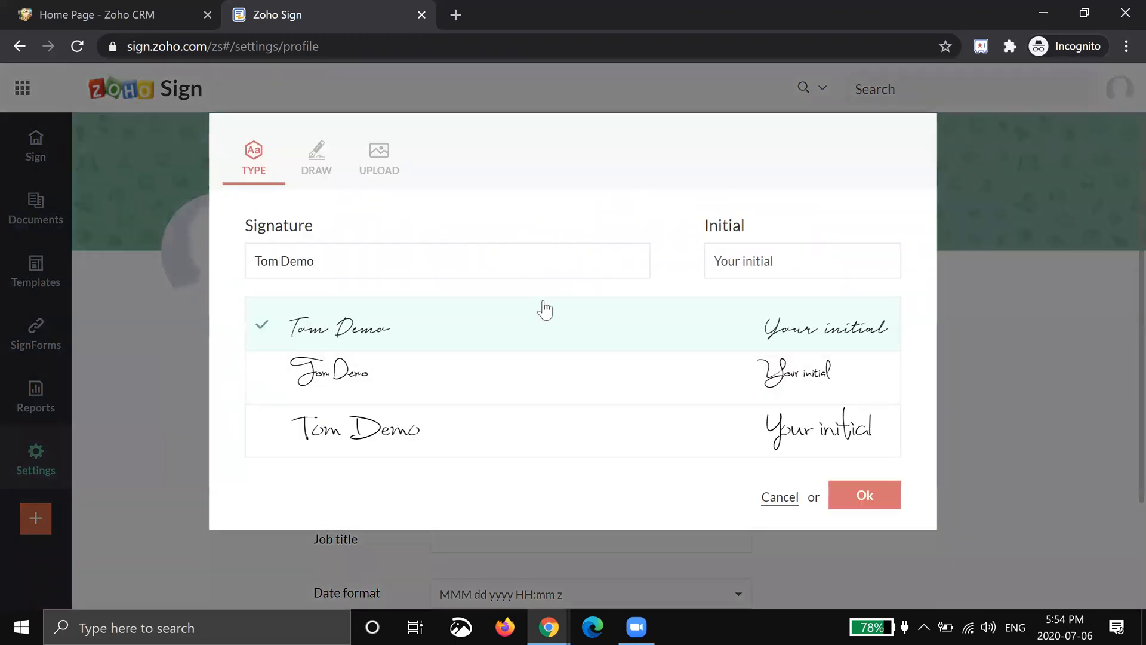
click(316, 158)
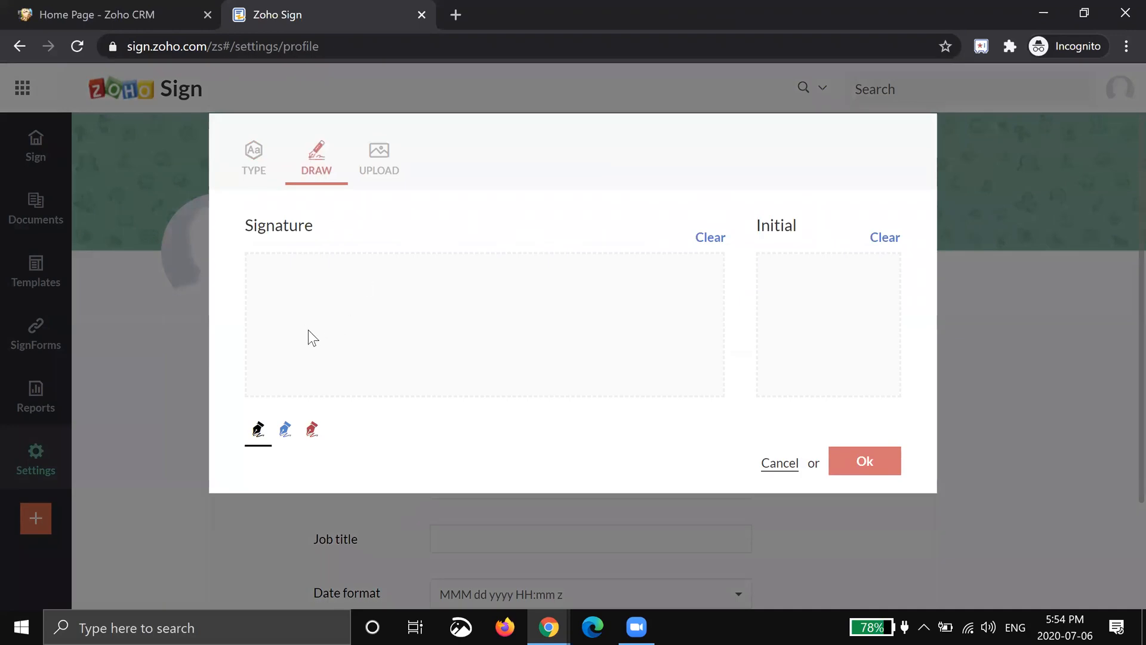
click(379, 158)
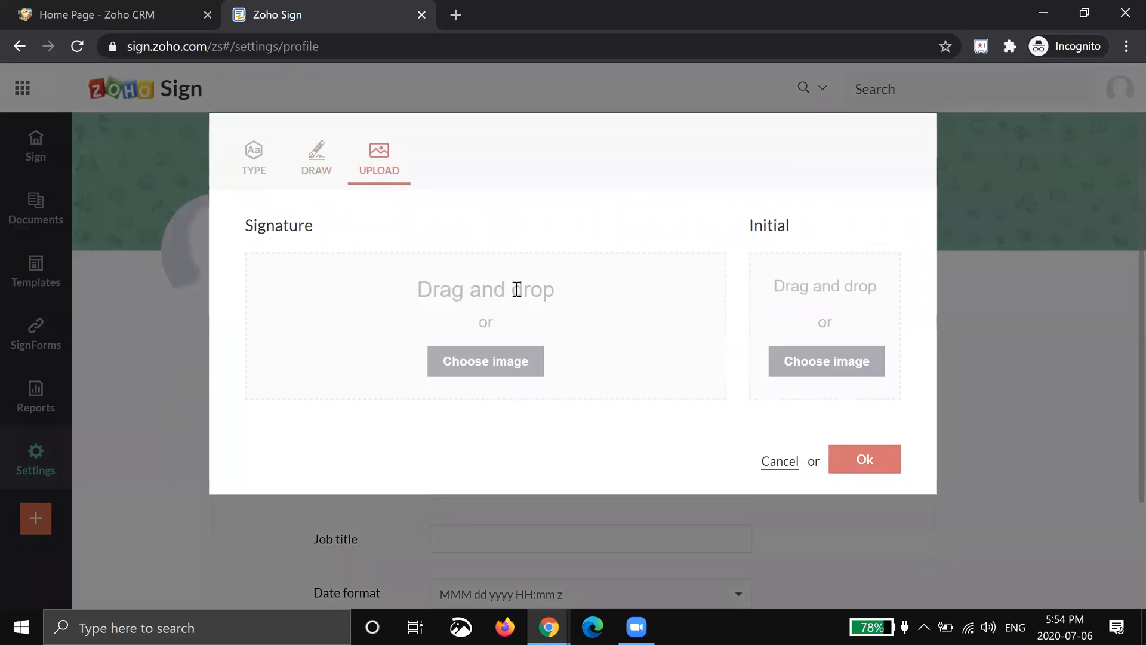
click(253, 156)
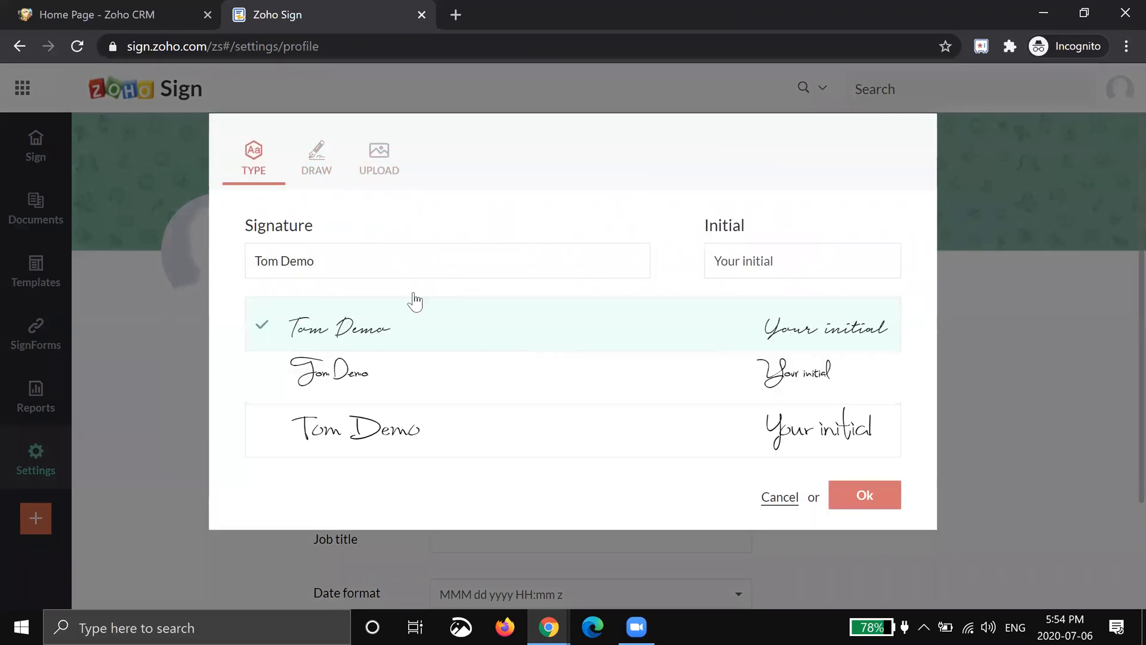
mouse_move(391, 385)
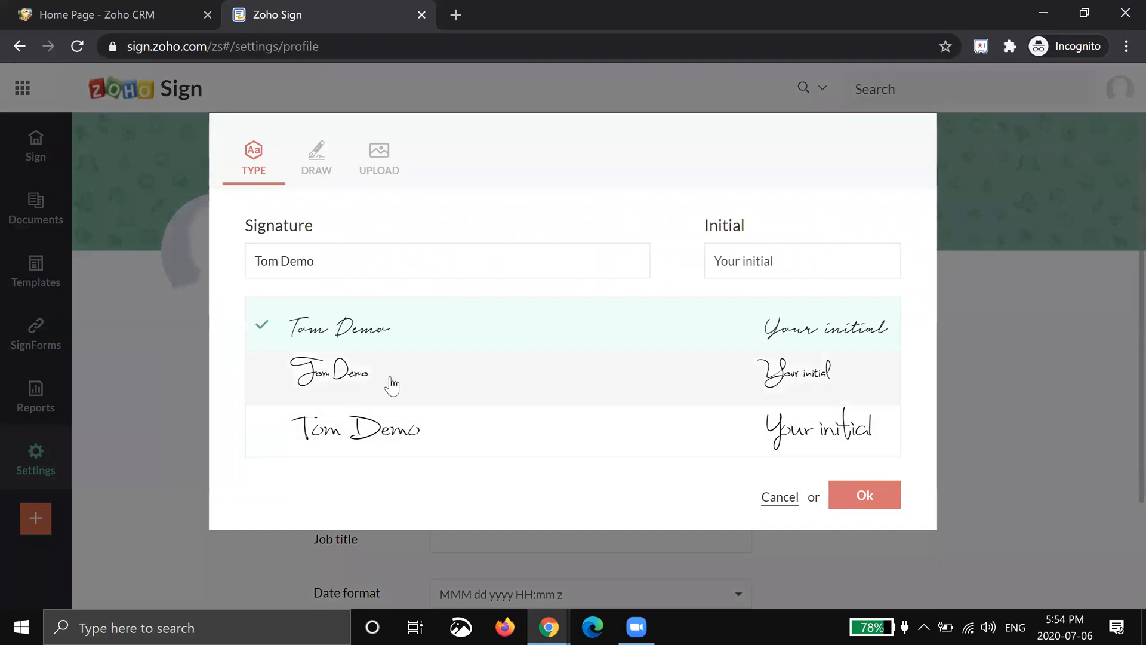
click(356, 429)
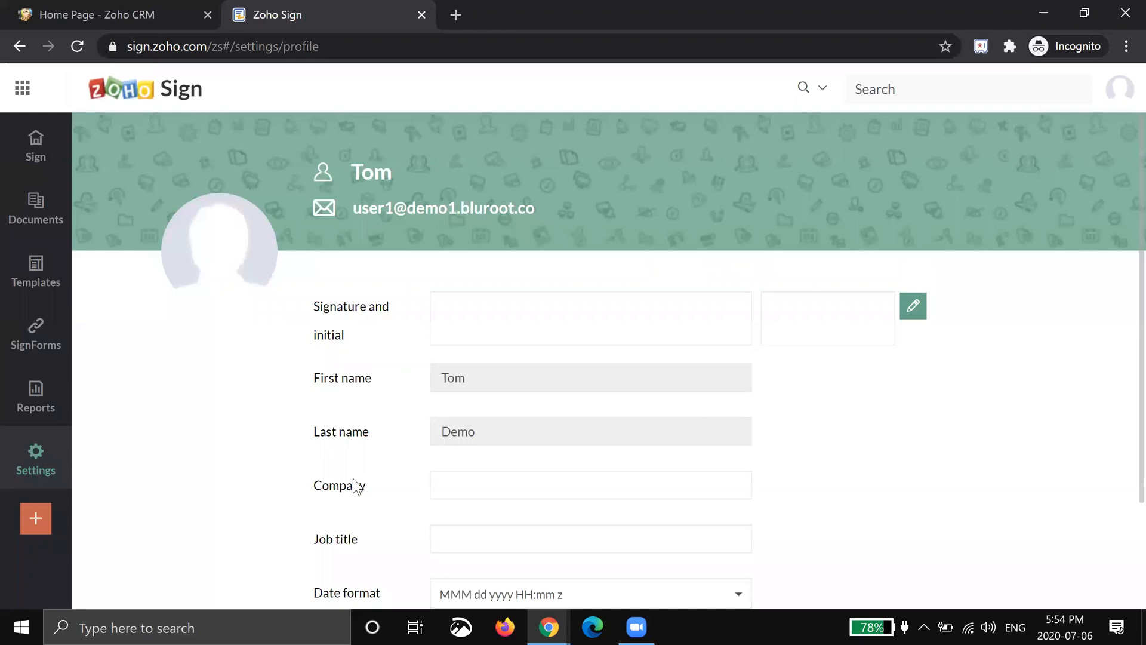
click(913, 305)
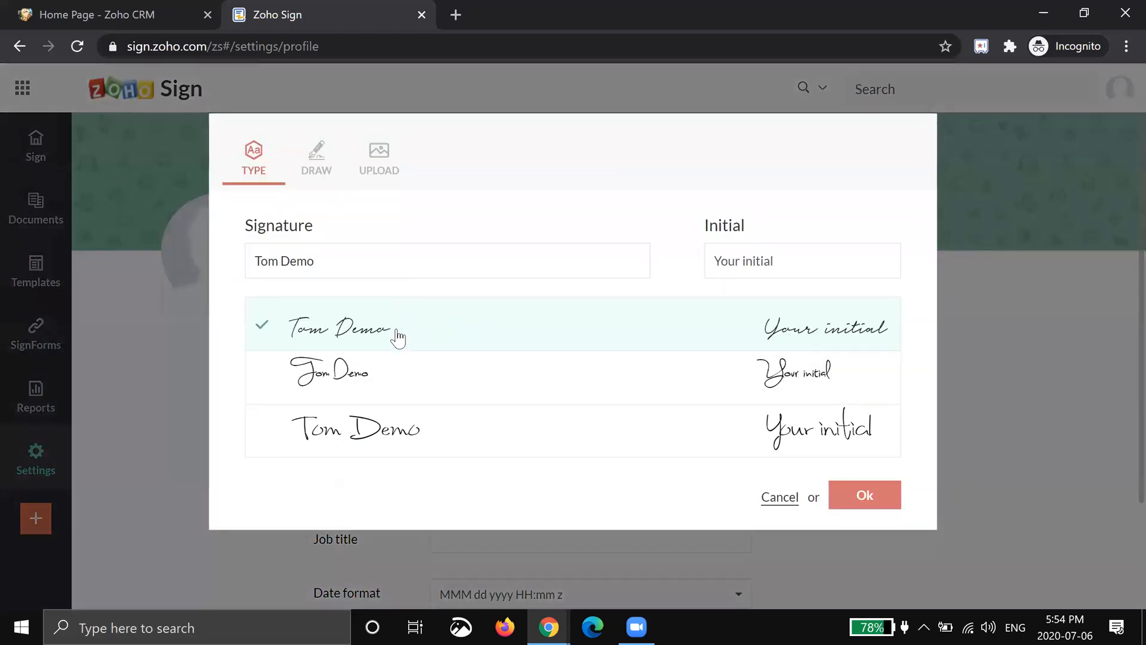
click(864, 495)
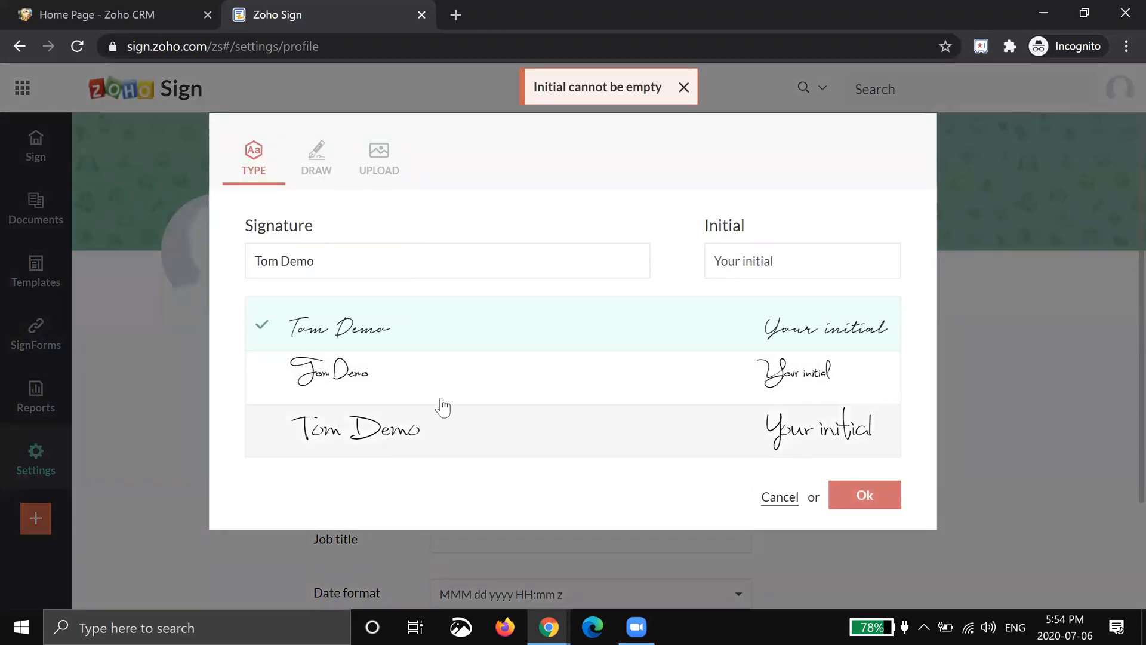
click(802, 261)
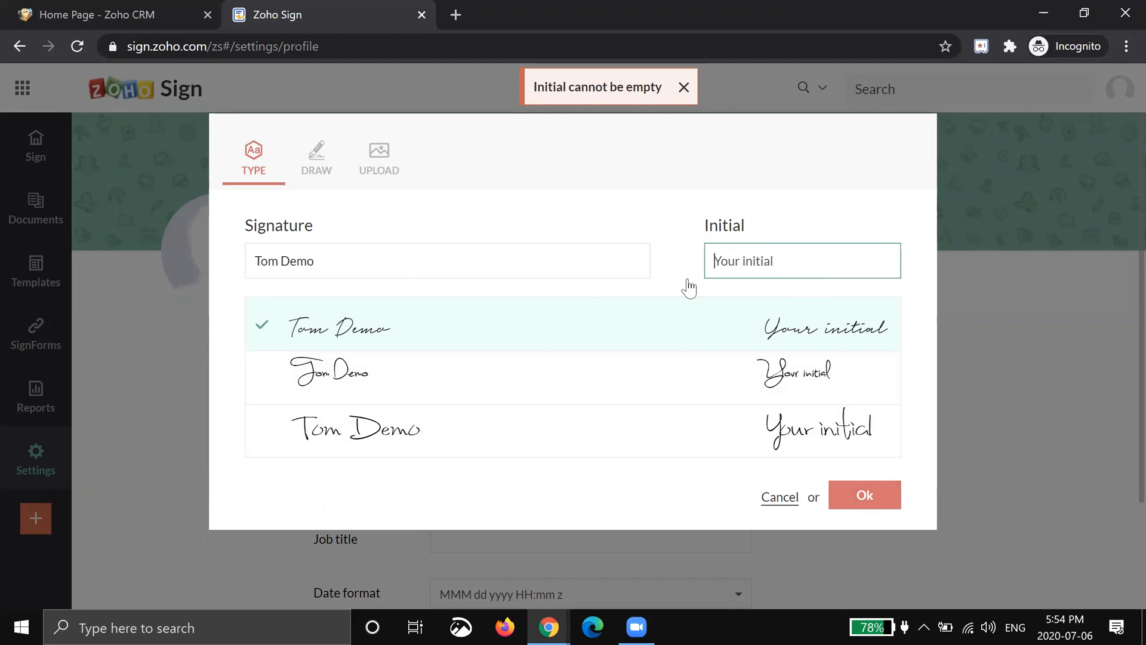
click(779, 497)
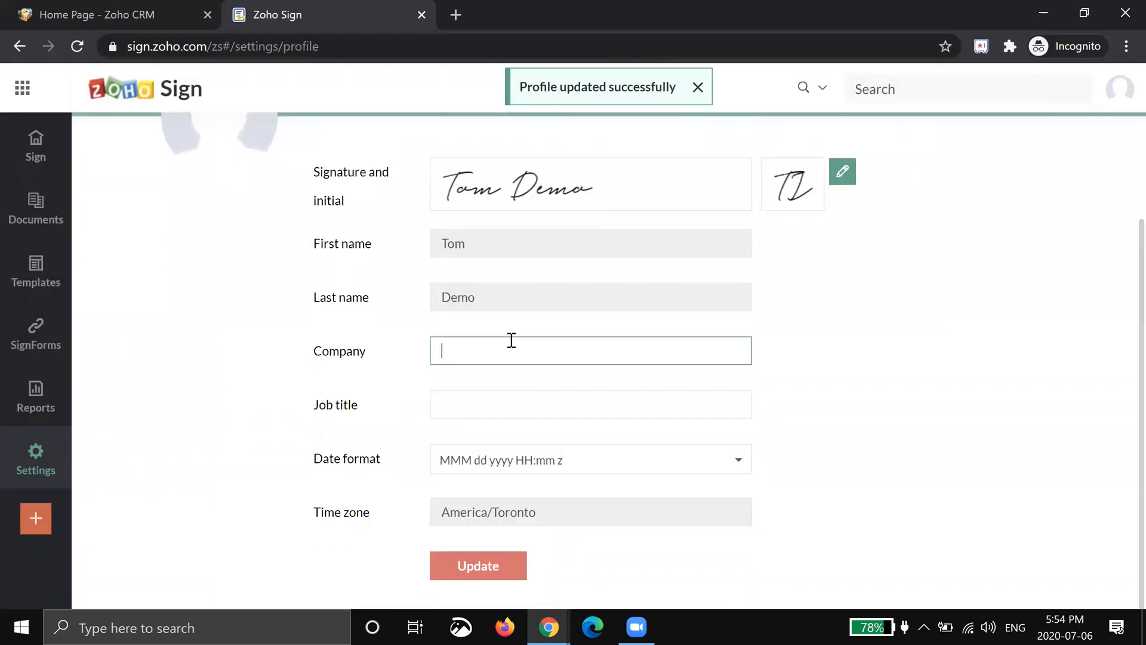
Update the profile with company 'BluRoot Test' and job title 'Owner'
text(BluRoot Test)
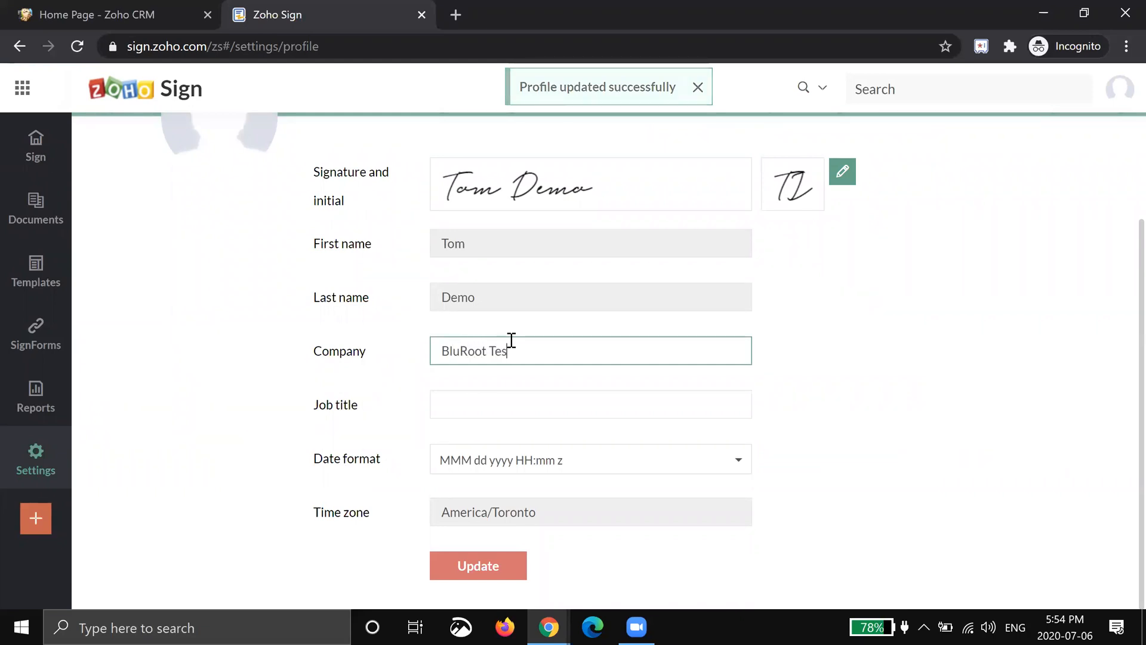
text(Owner)
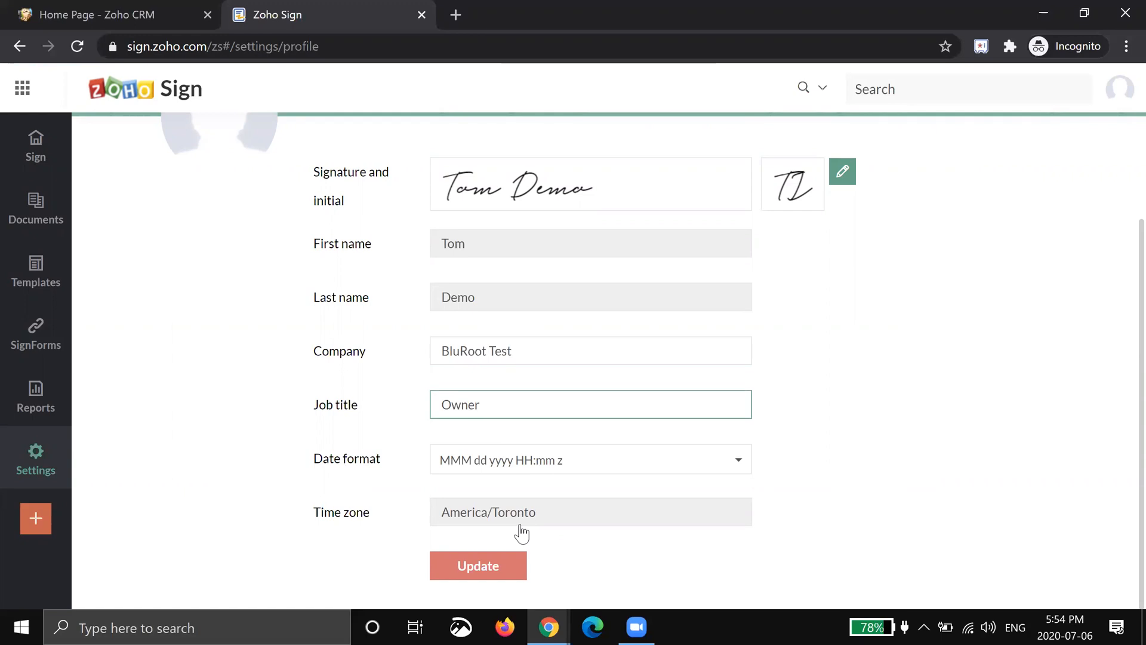
click(478, 565)
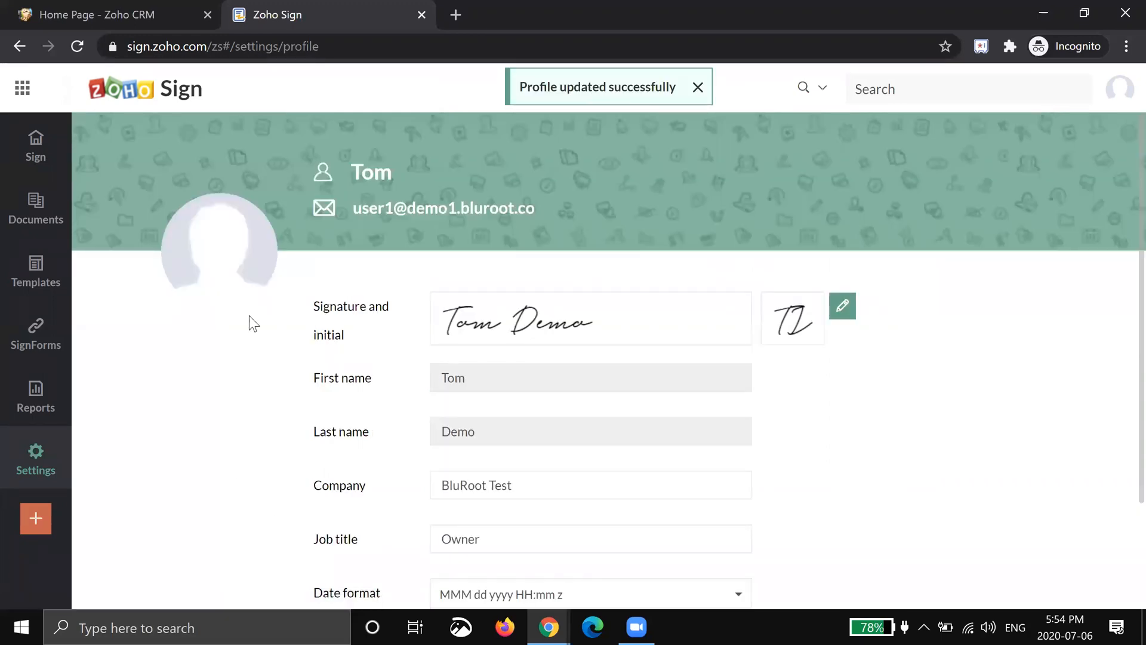
click(35, 457)
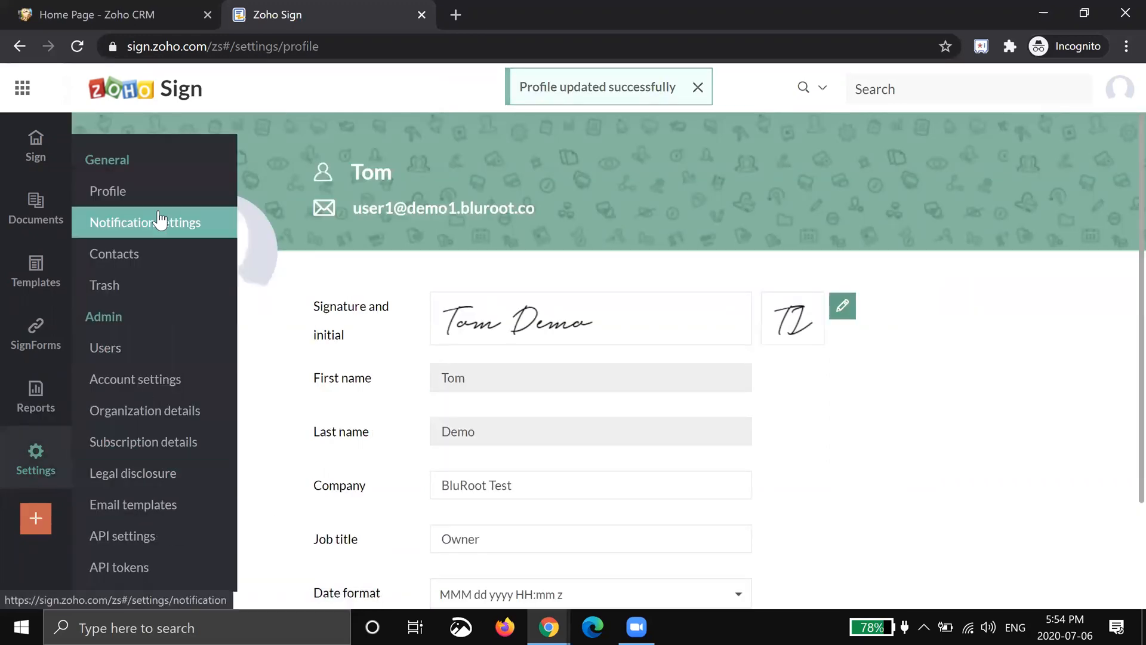
Review the notification toggles, then view Users listing Tom Demo as Admin
click(145, 222)
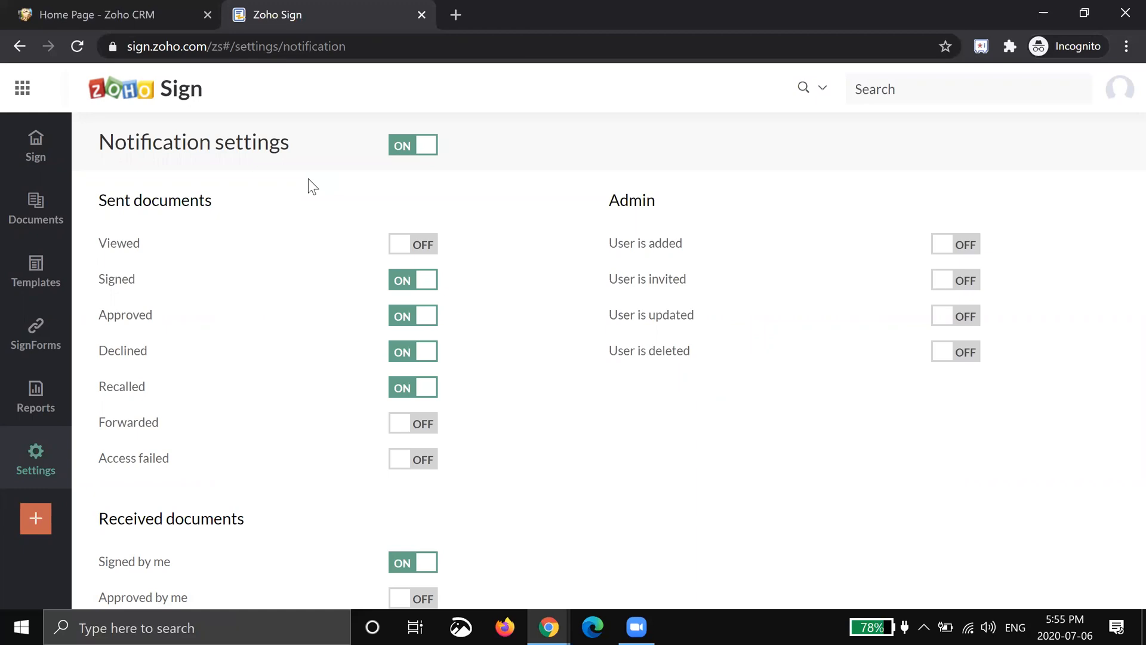
mouse_move(193, 346)
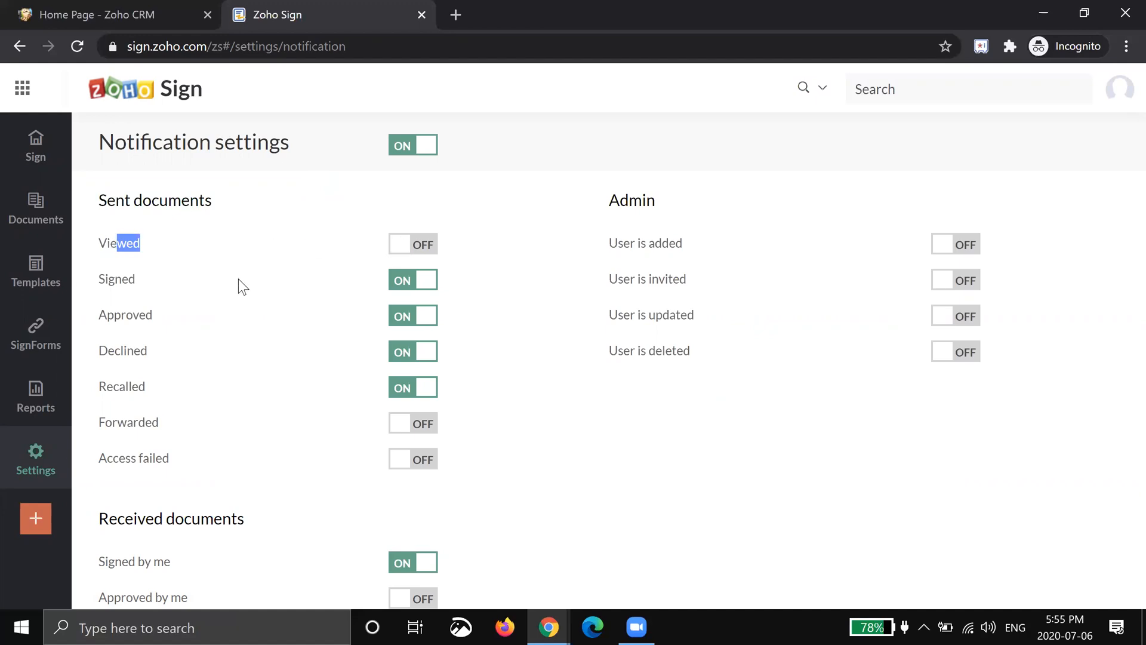
mouse_move(141, 284)
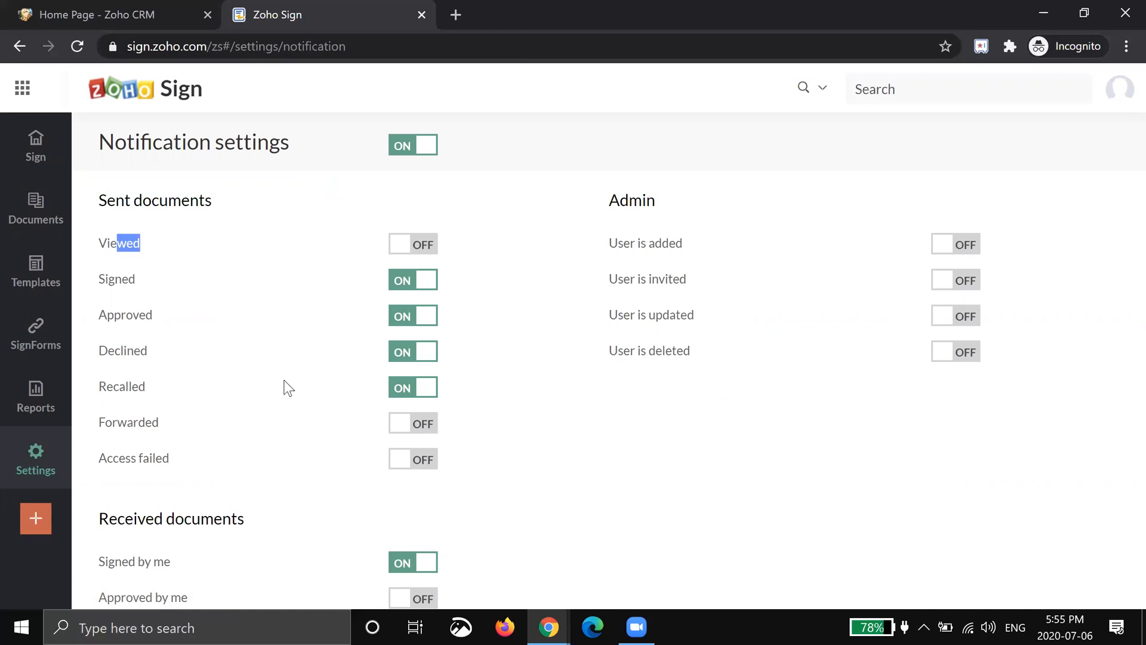
mouse_move(649, 172)
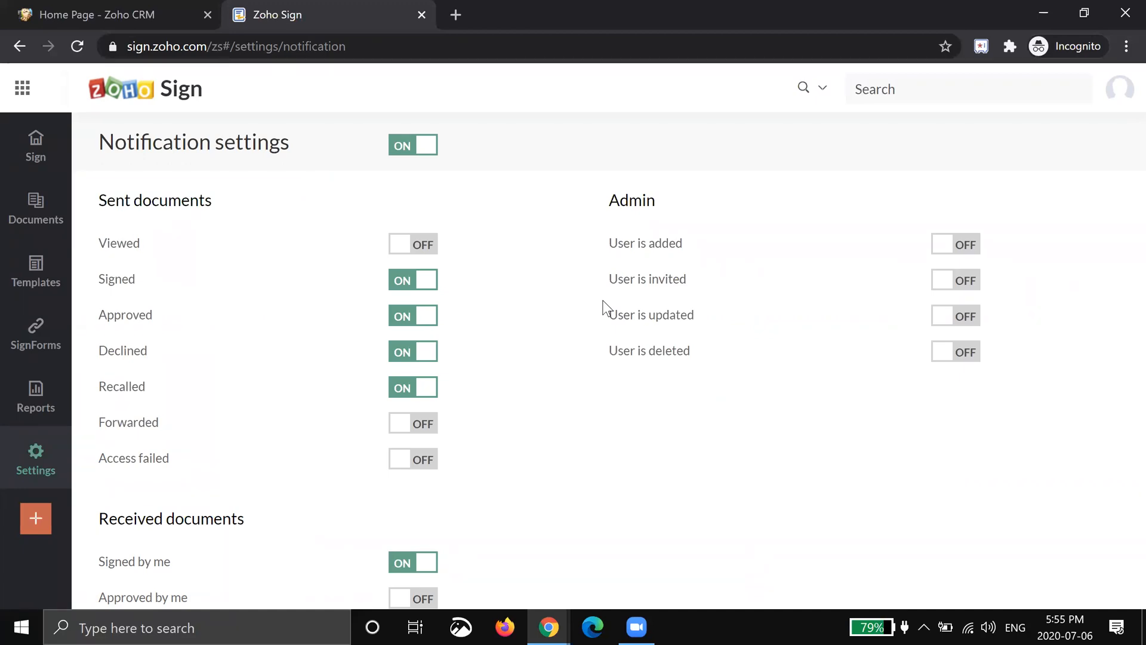
scroll(down, 3)
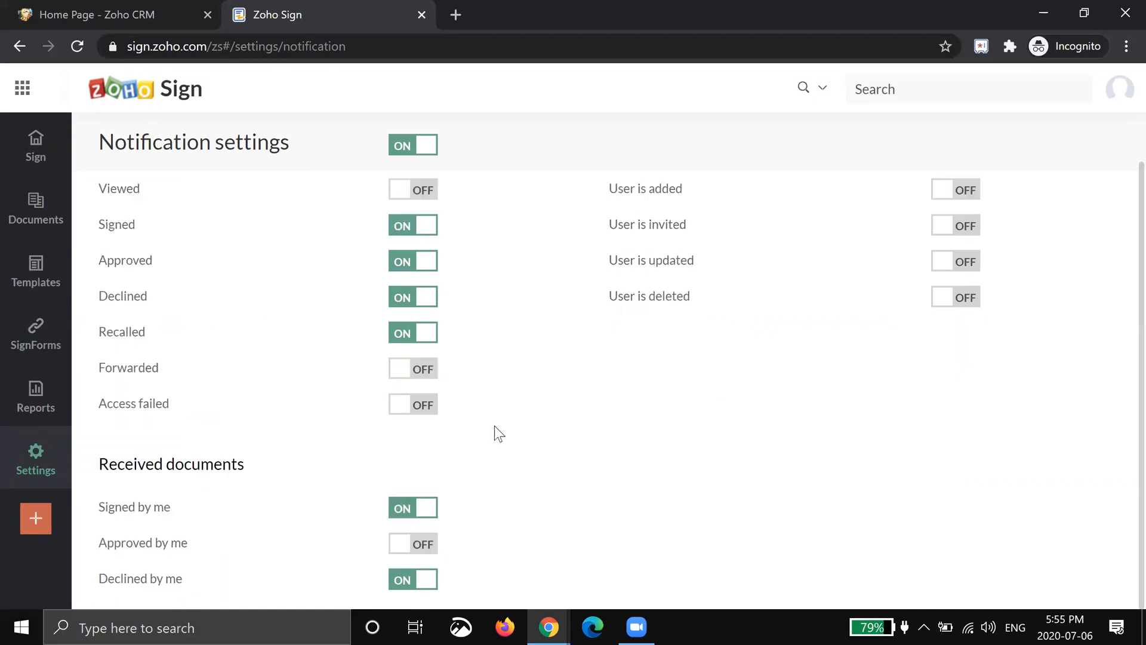
mouse_move(286, 468)
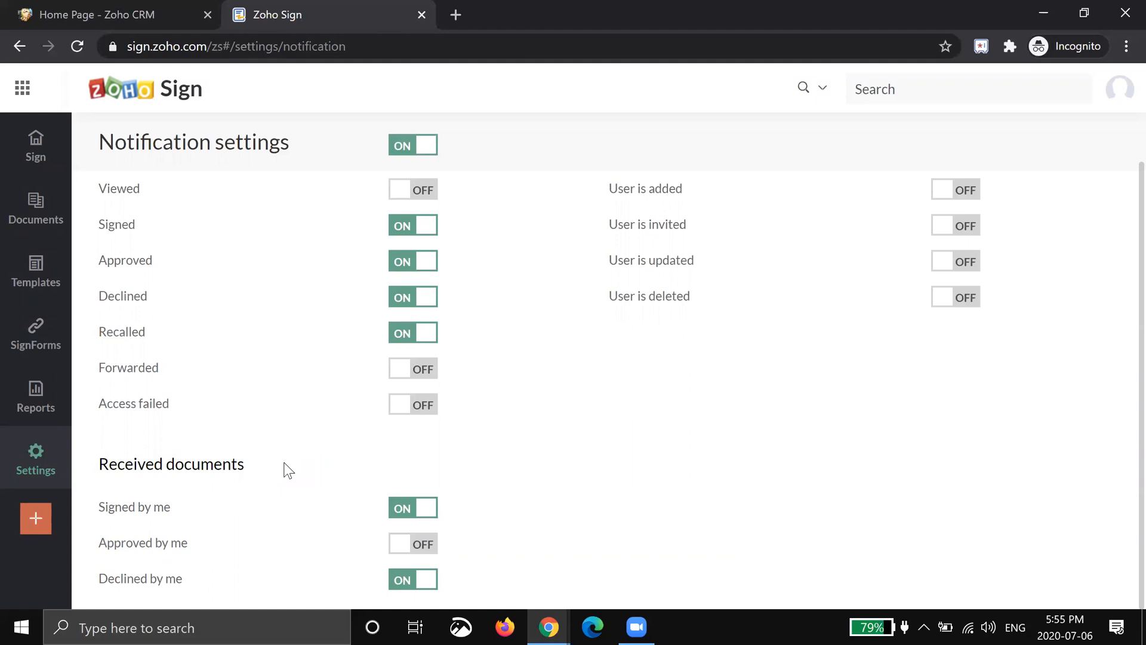
scroll(up, 3)
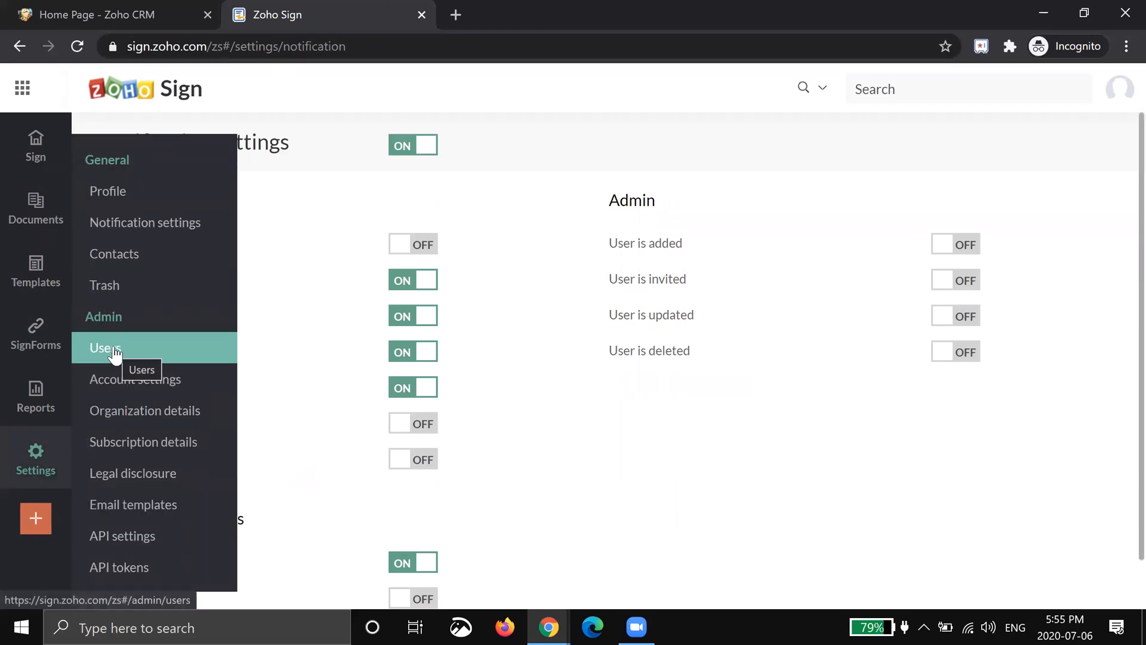
click(103, 348)
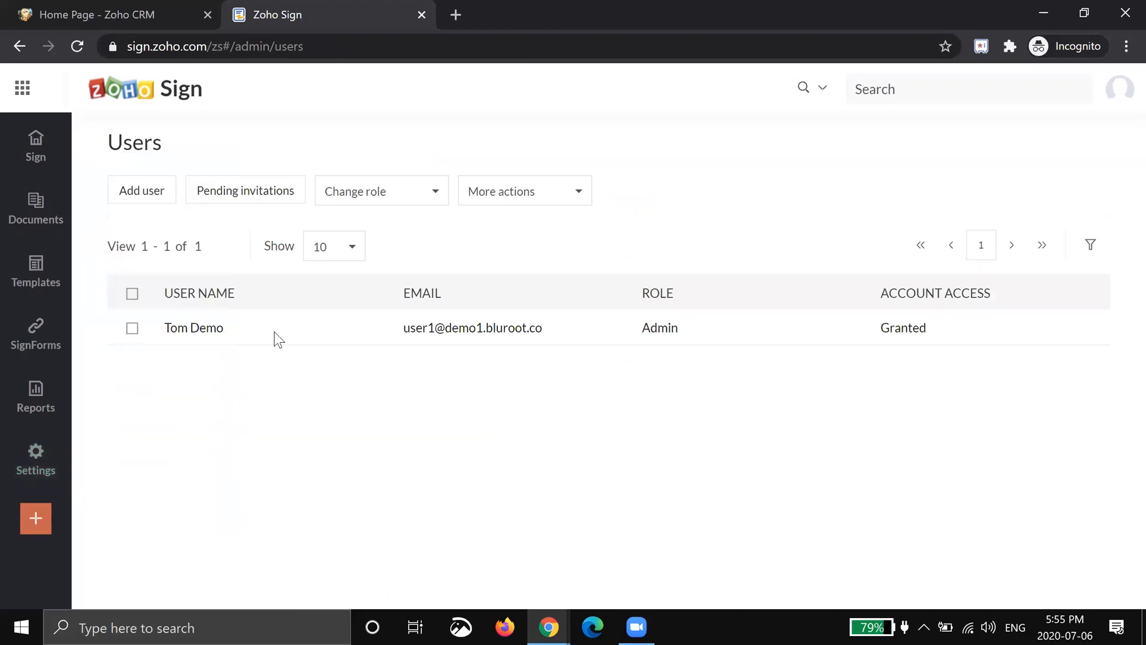
mouse_move(146, 197)
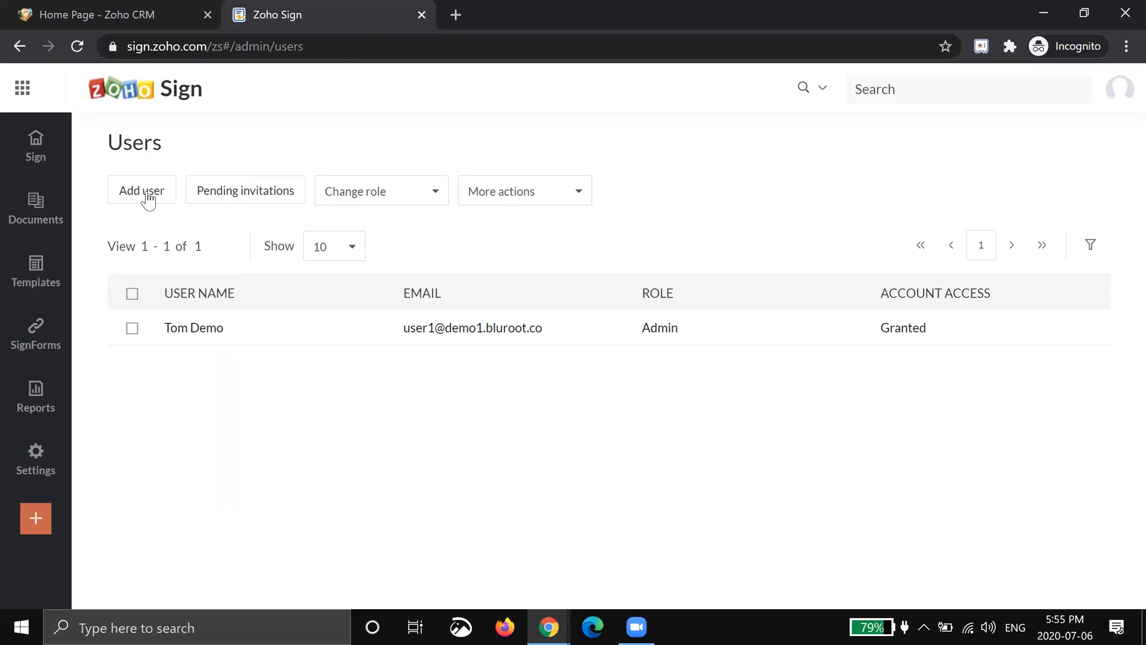
mouse_move(80, 446)
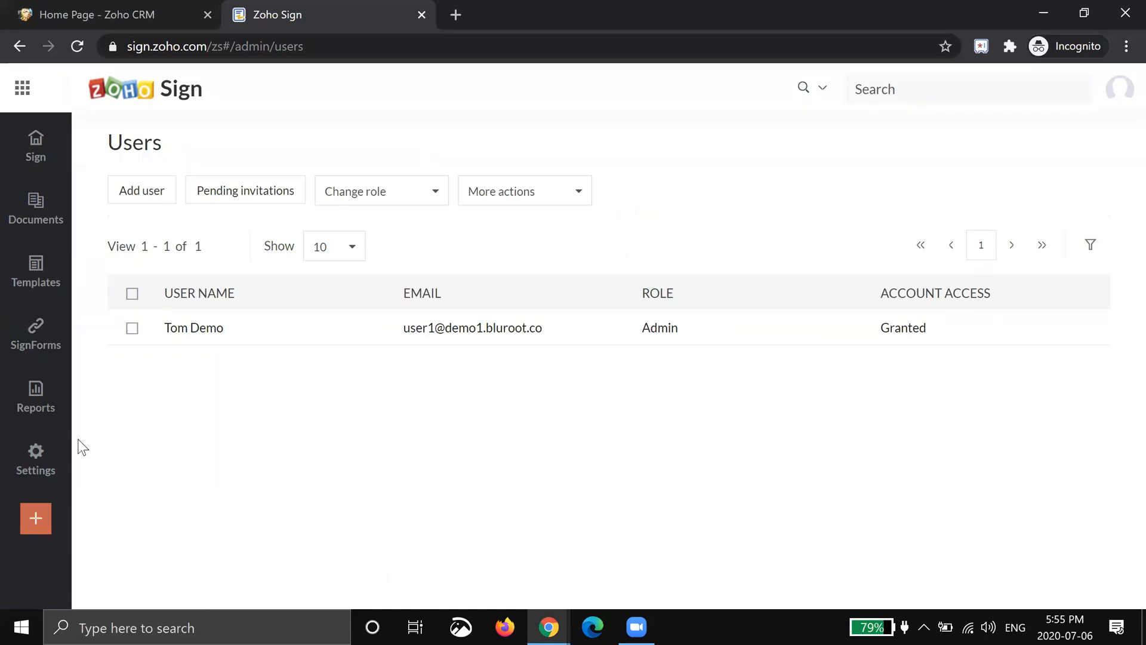
Review Account settings sending options: 15-day completion and 5-day reminders
click(144, 410)
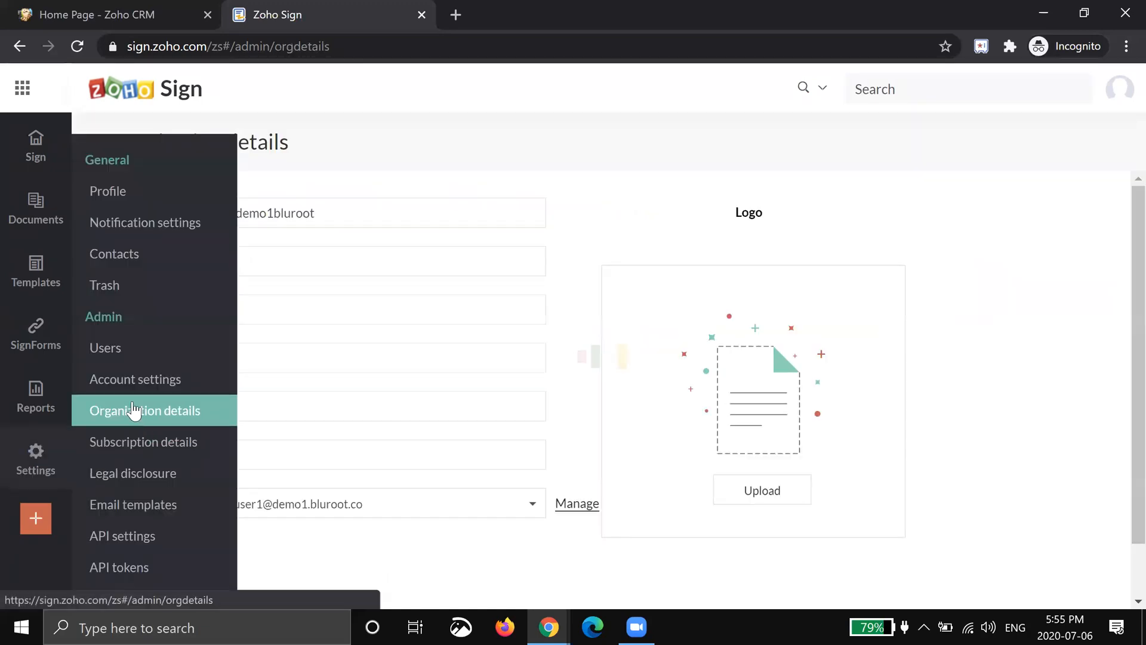
click(135, 379)
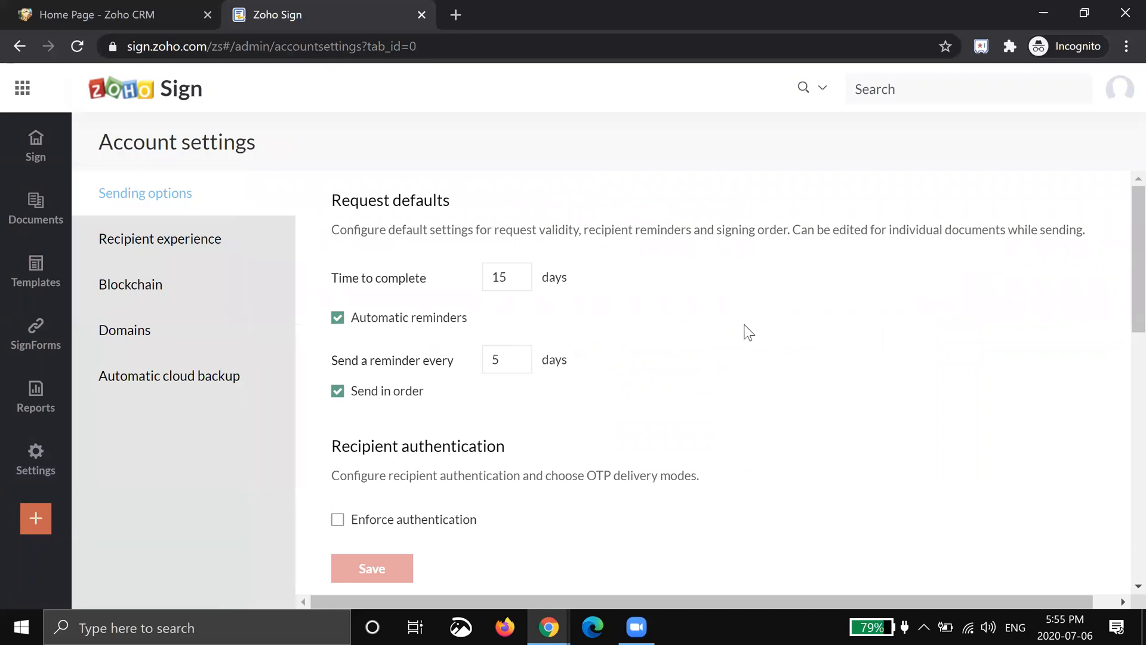
mouse_move(689, 323)
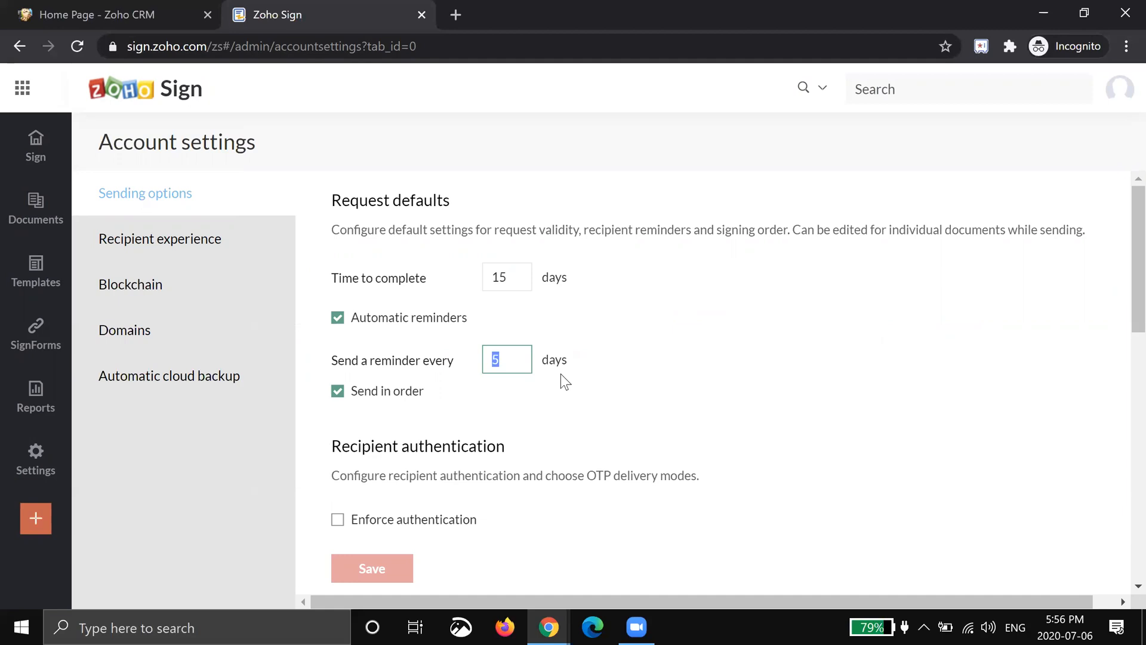
scroll(down, 3)
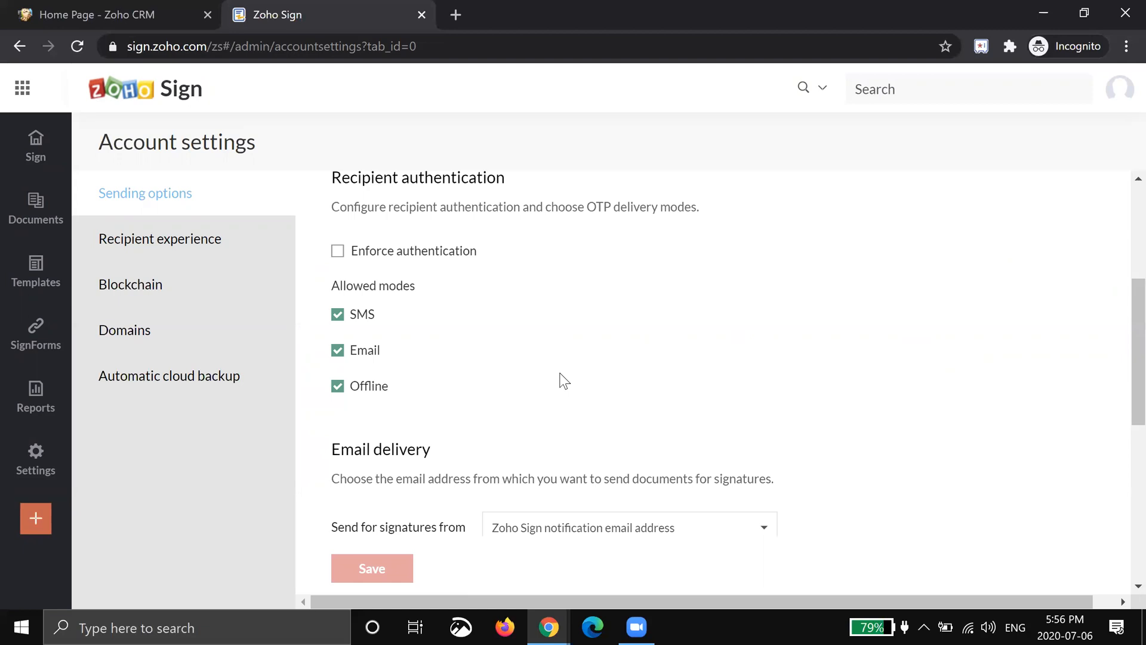
scroll(down, 3)
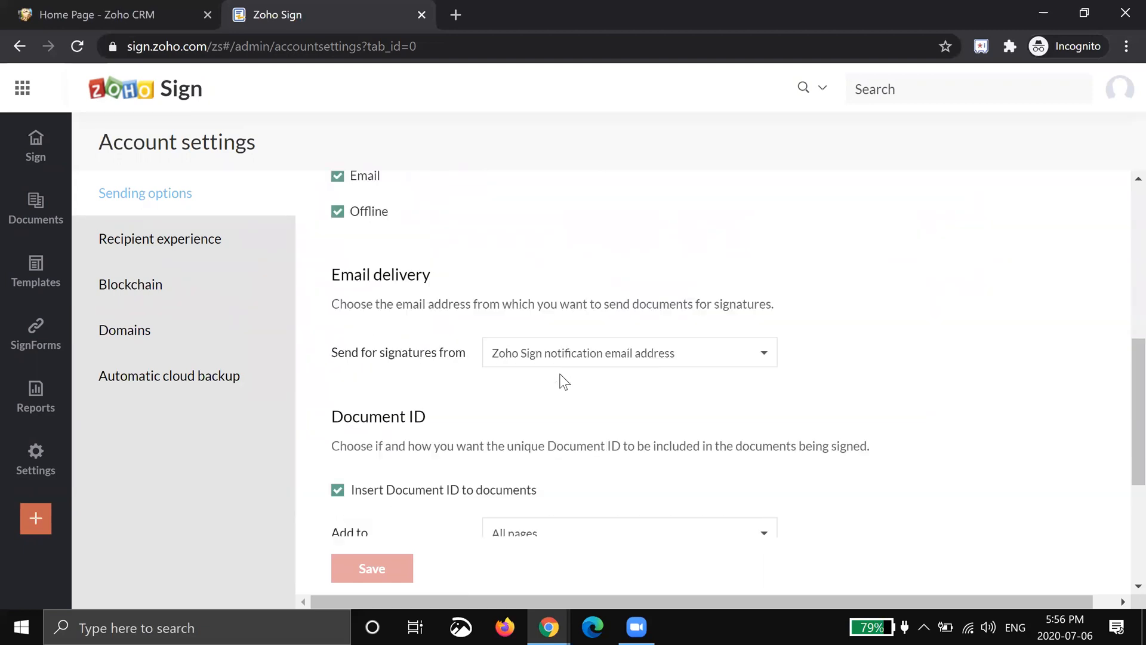
click(630, 352)
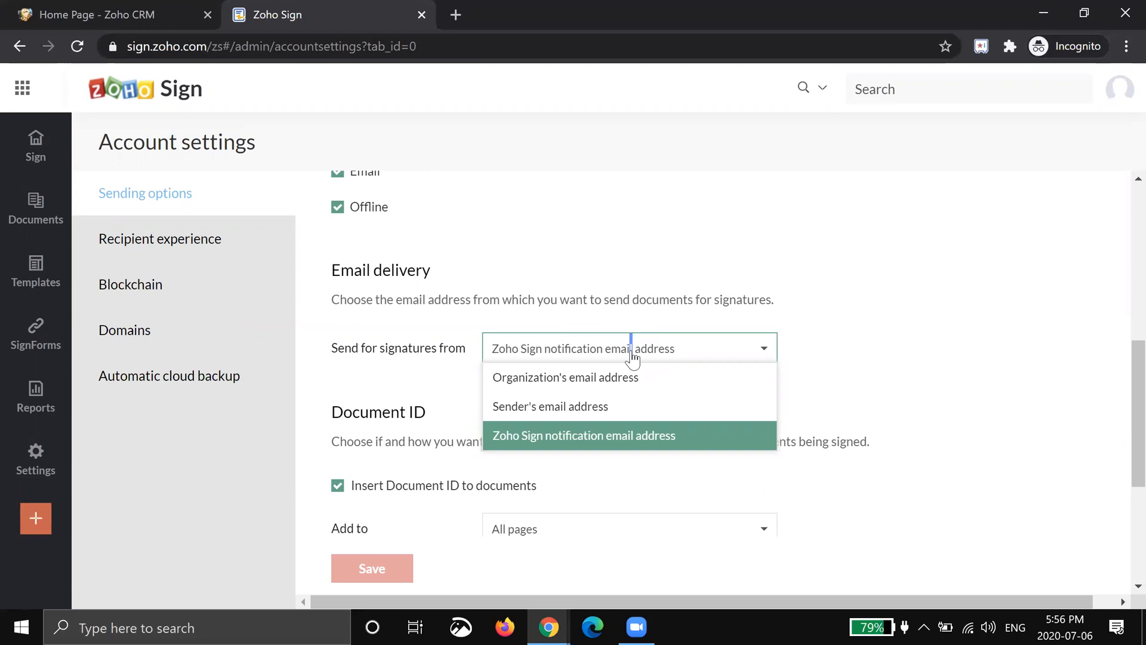
mouse_move(622, 416)
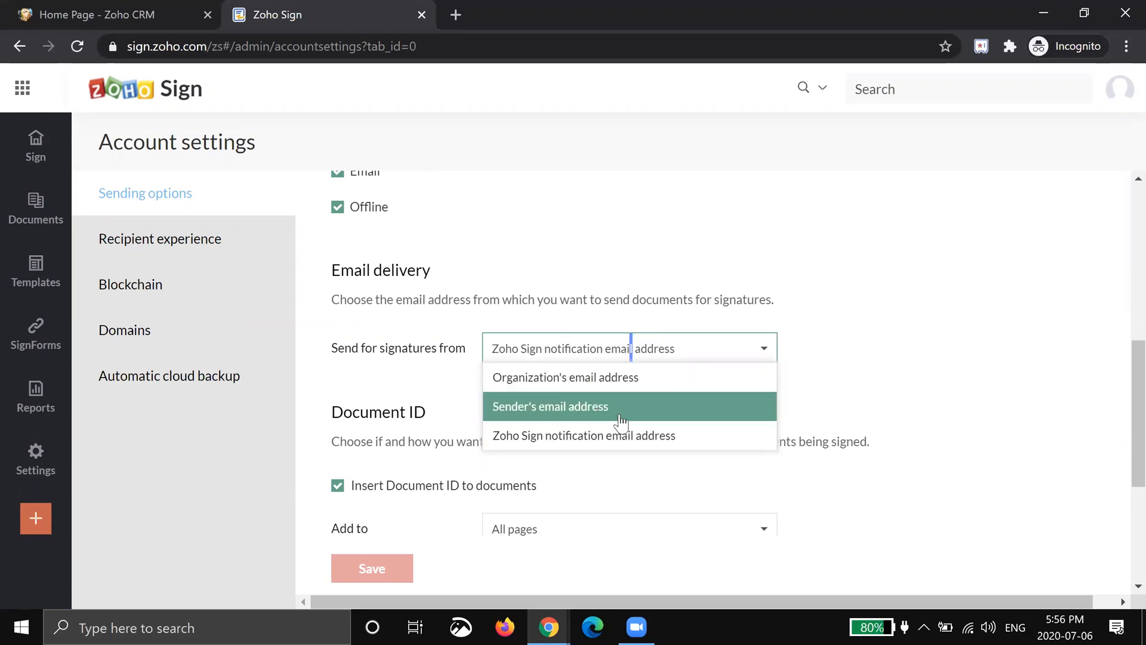
mouse_move(623, 412)
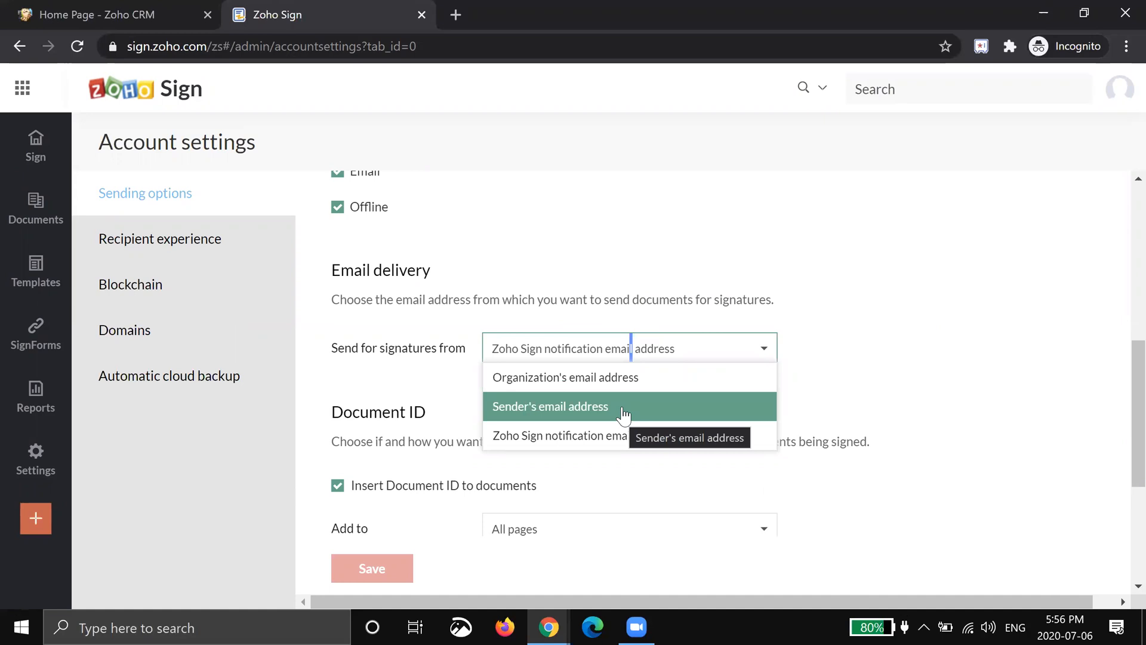
mouse_move(600, 440)
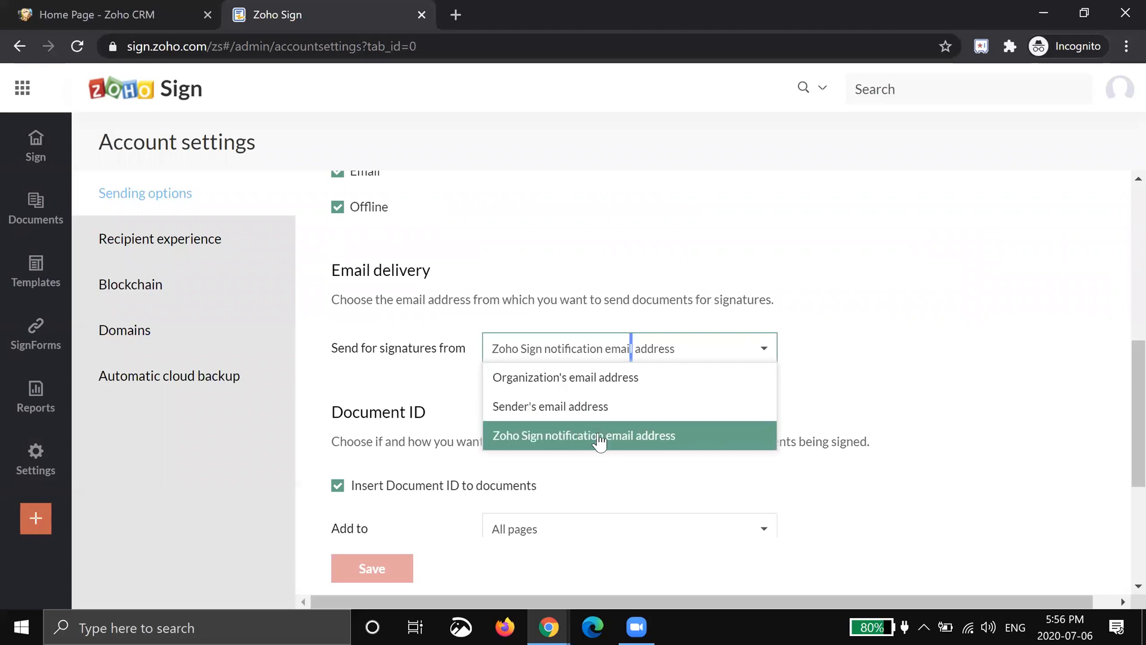
mouse_move(598, 438)
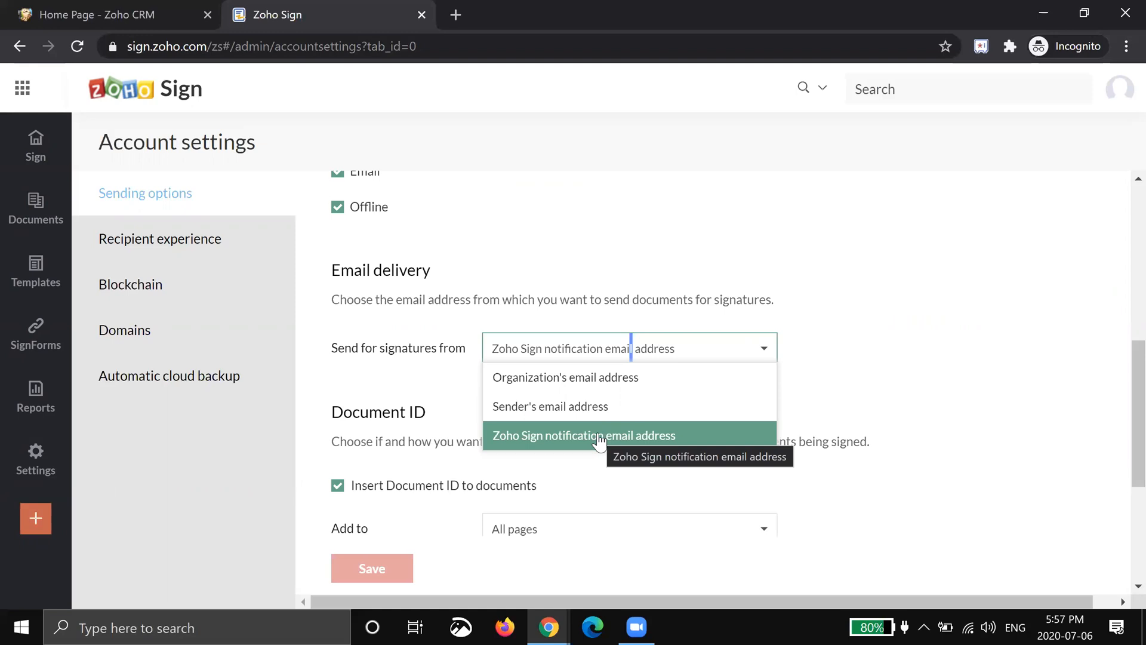
mouse_move(593, 376)
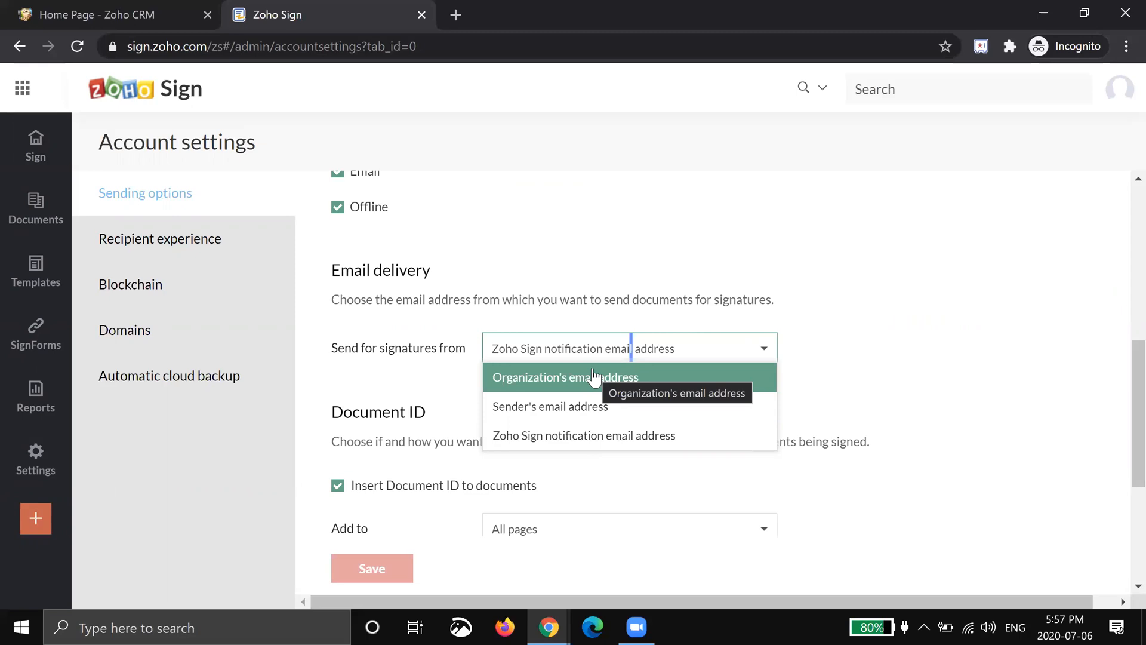
mouse_move(528, 412)
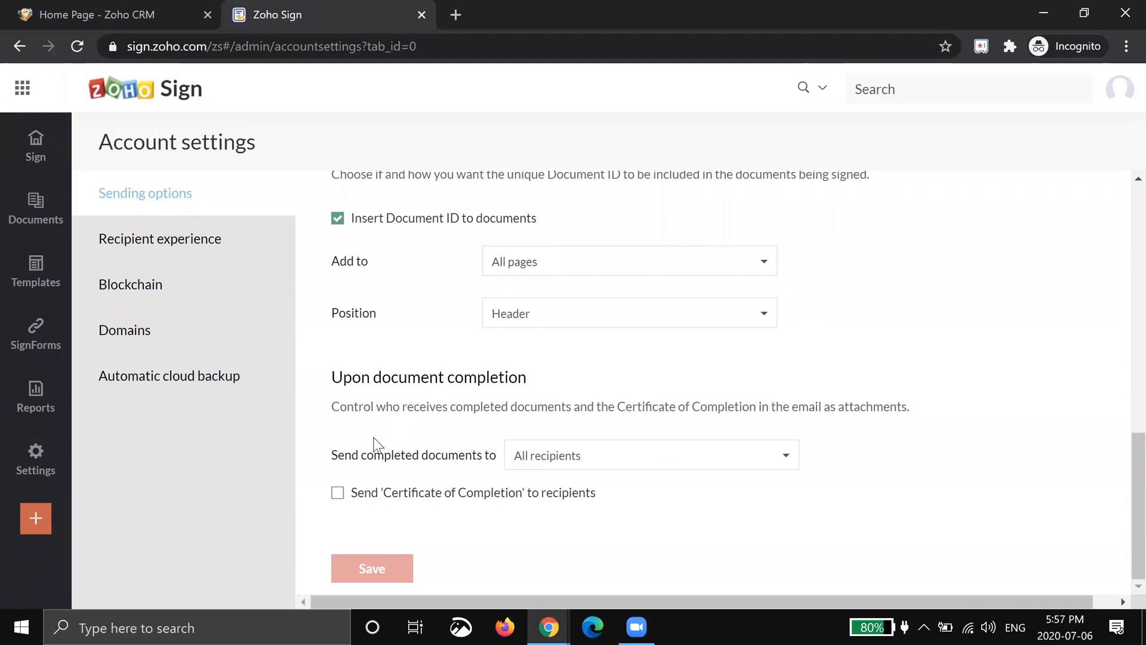
mouse_move(322, 435)
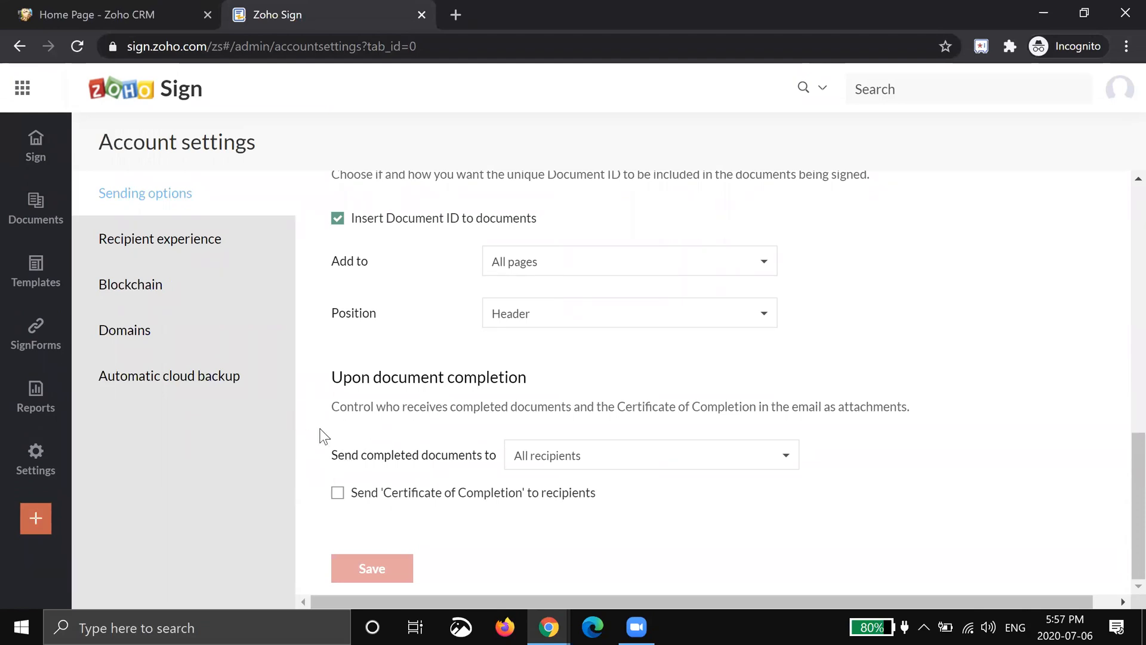
Enable redirection to custom landing pages in Recipient experience, then view Domains
click(160, 239)
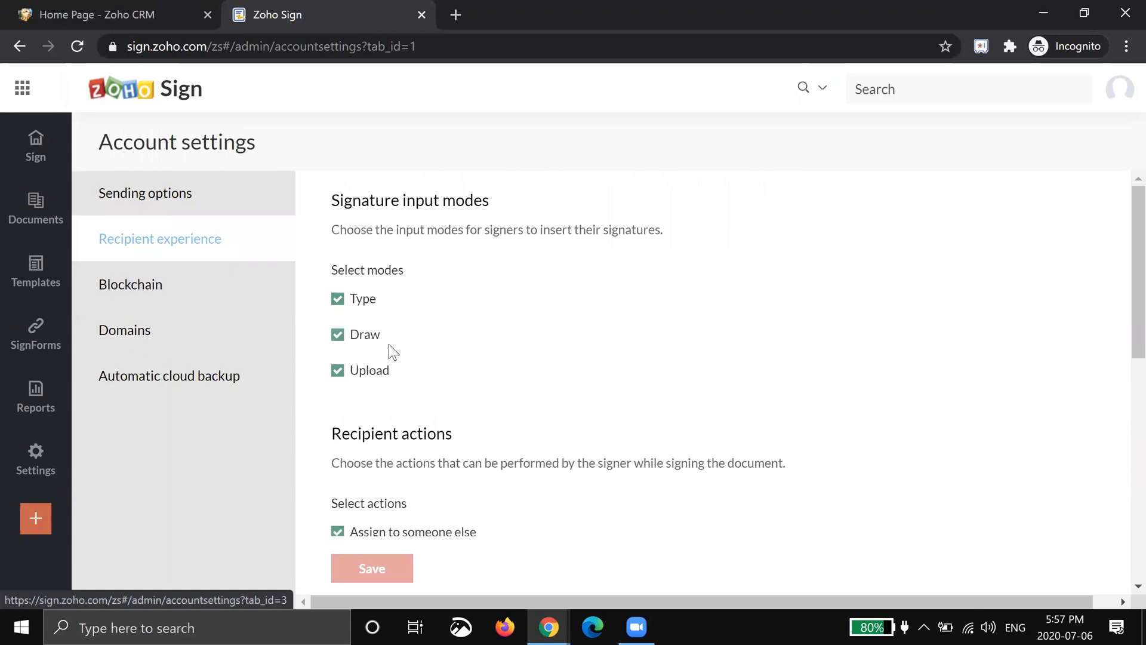
scroll(down, 3)
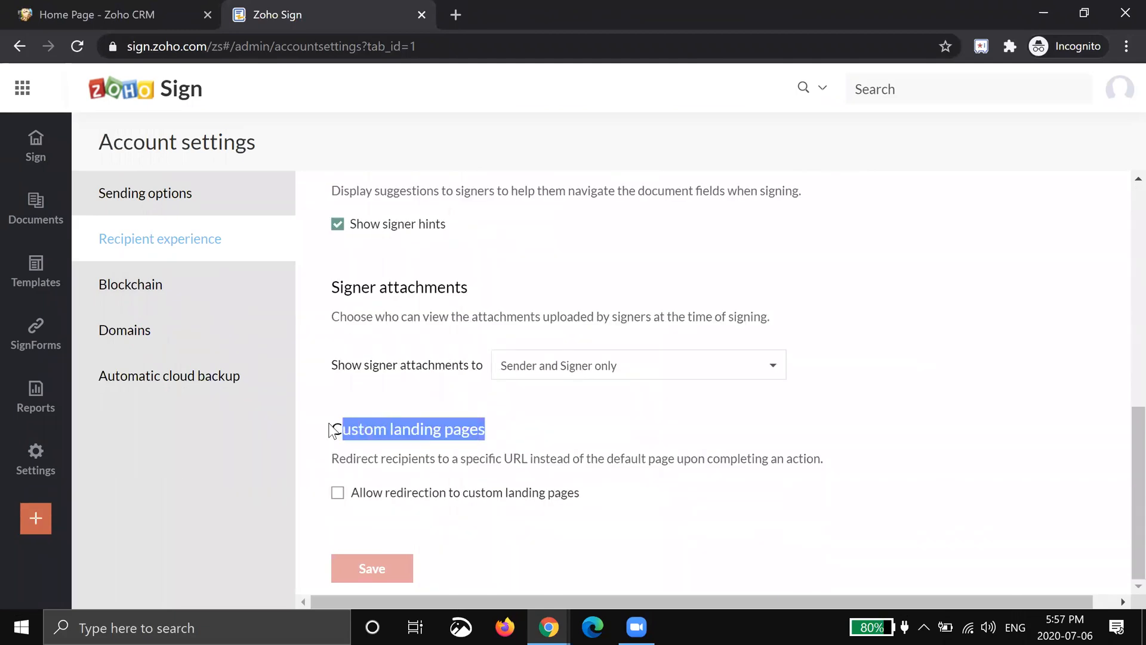
click(337, 492)
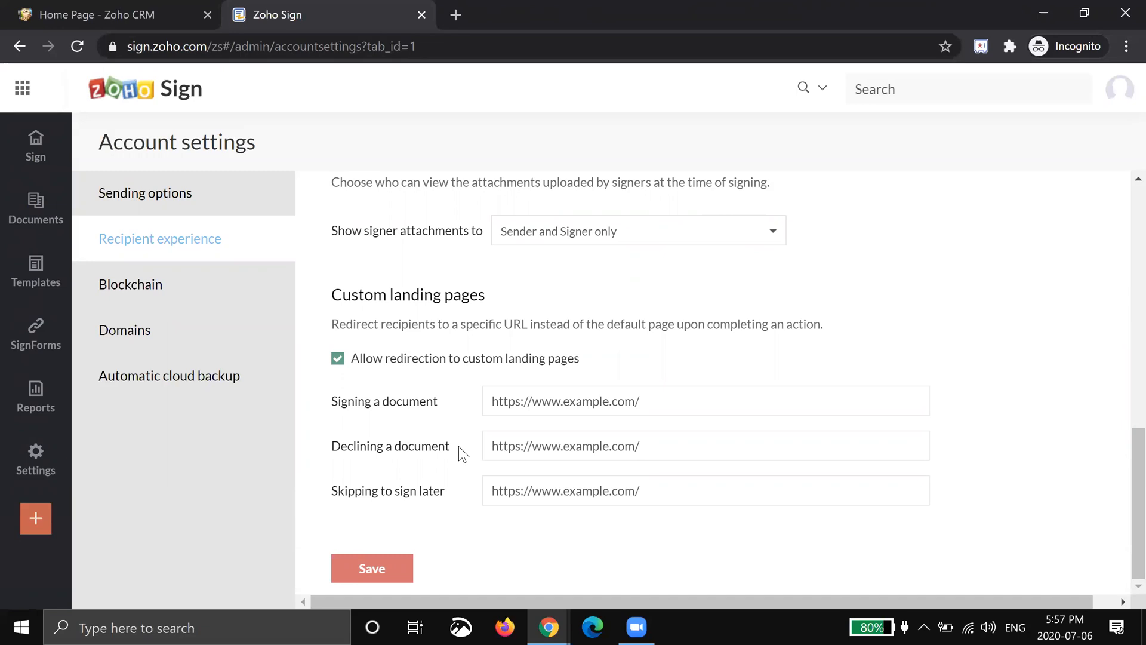
click(124, 330)
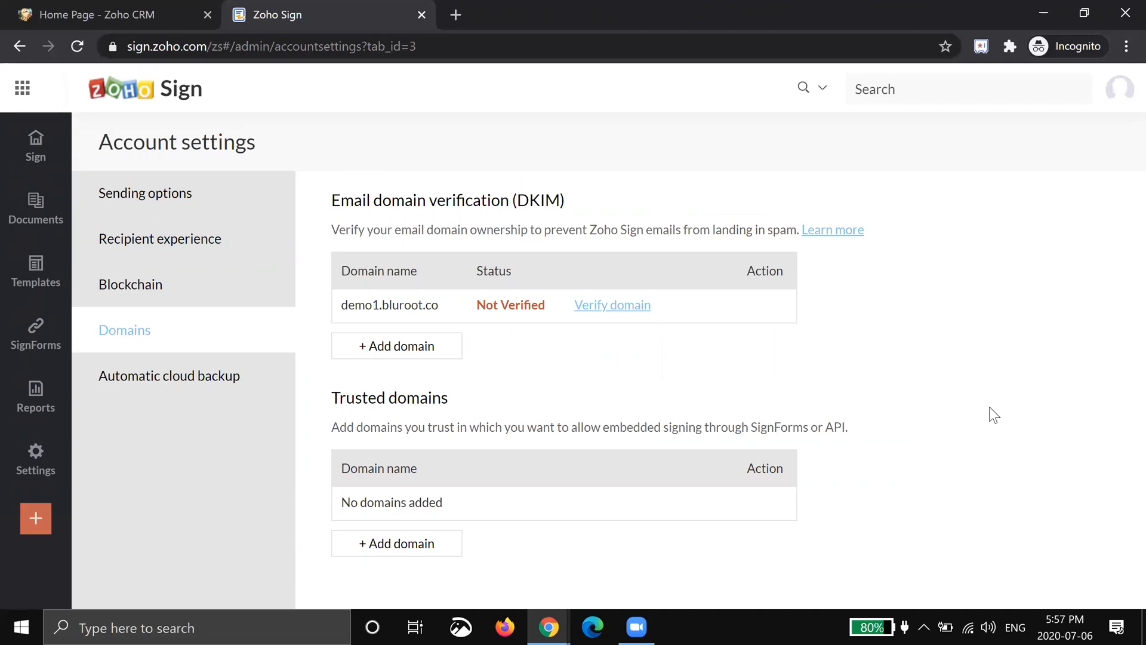
mouse_move(650, 401)
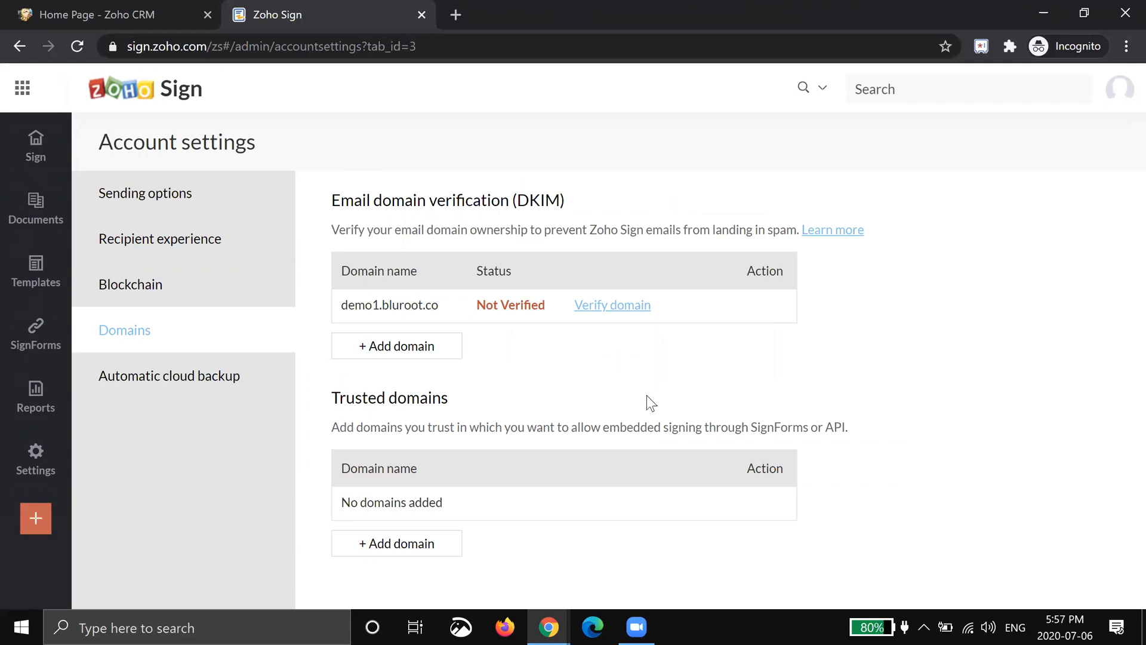
Start verifying demo1.bluroot.co and generate its DKIM hostname and TXT value
double_click(409, 305)
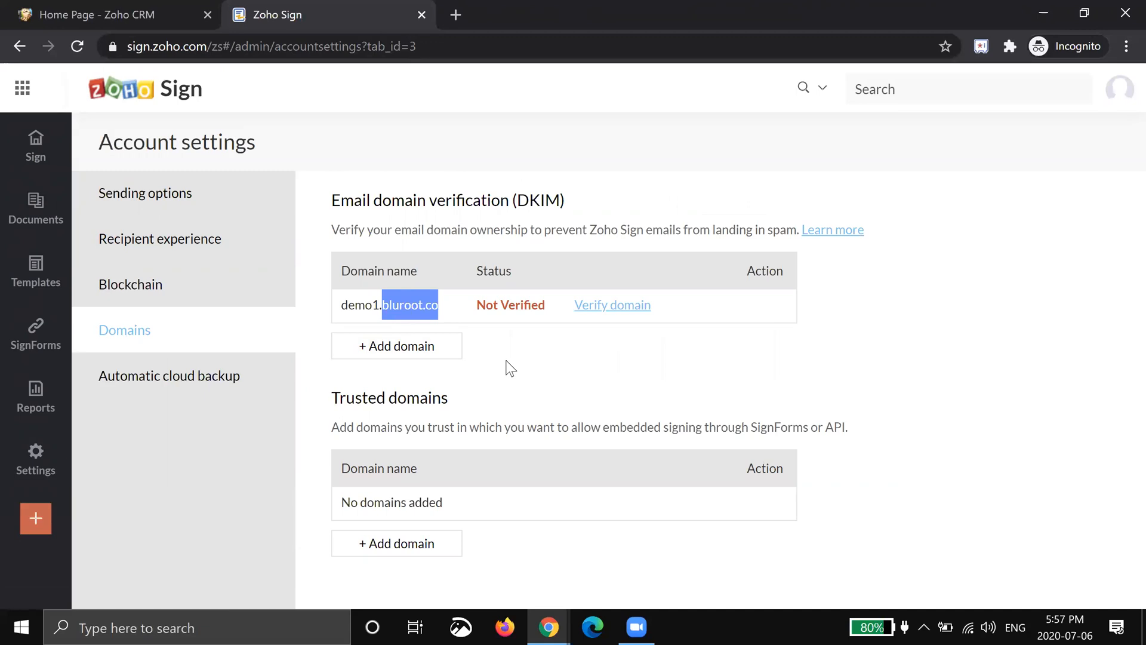
click(612, 305)
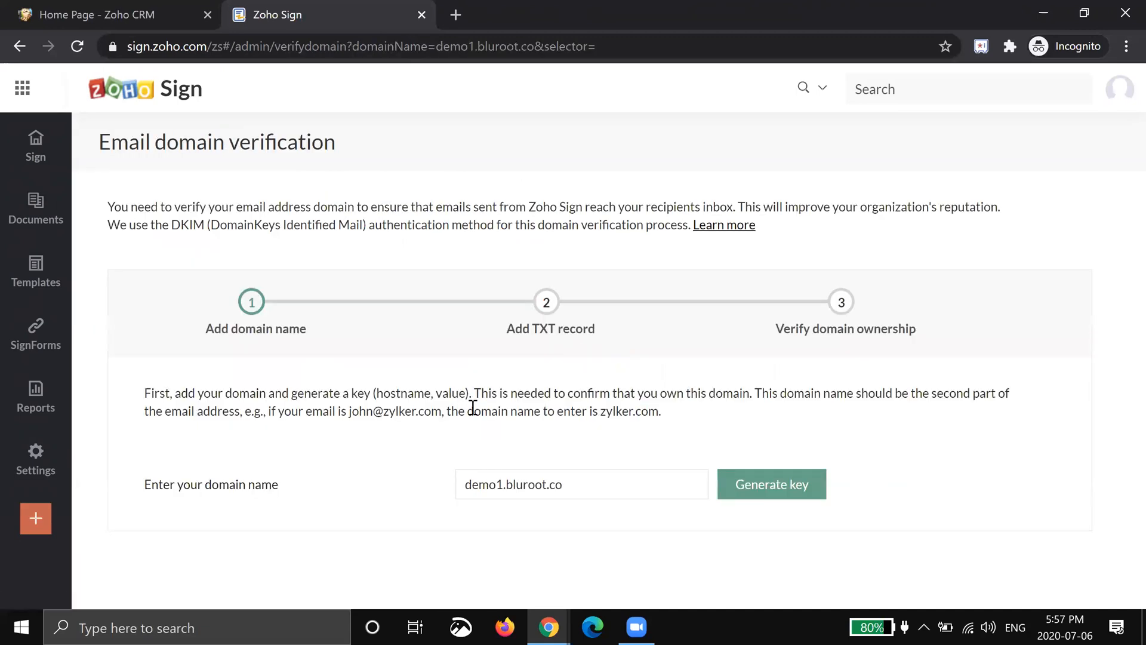
mouse_move(386, 416)
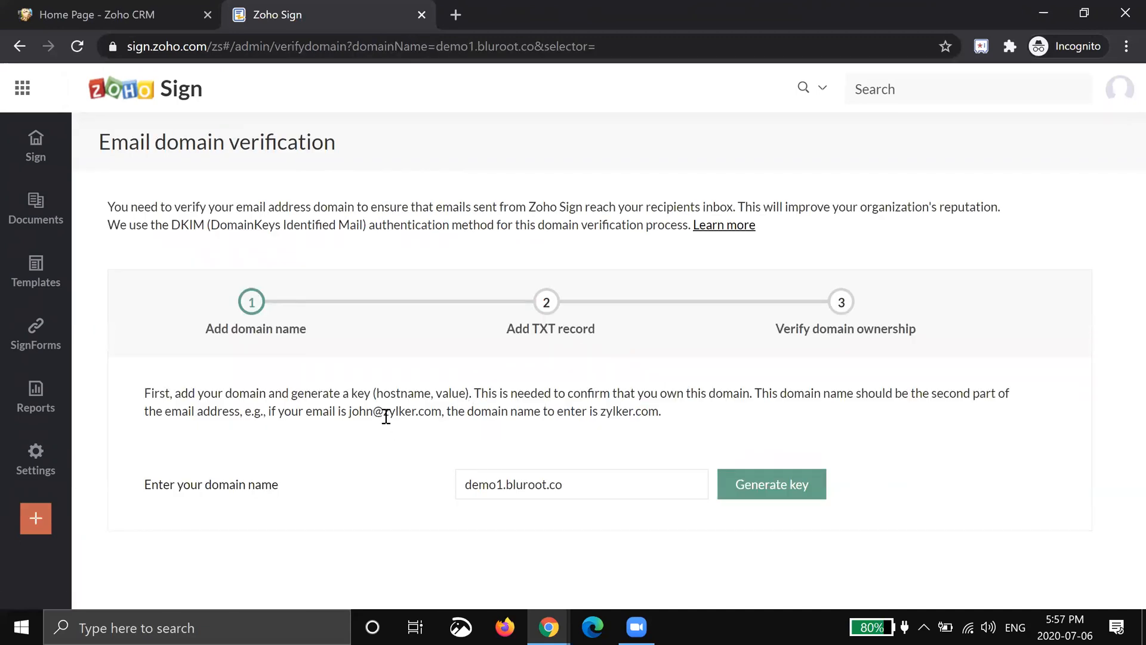
click(771, 483)
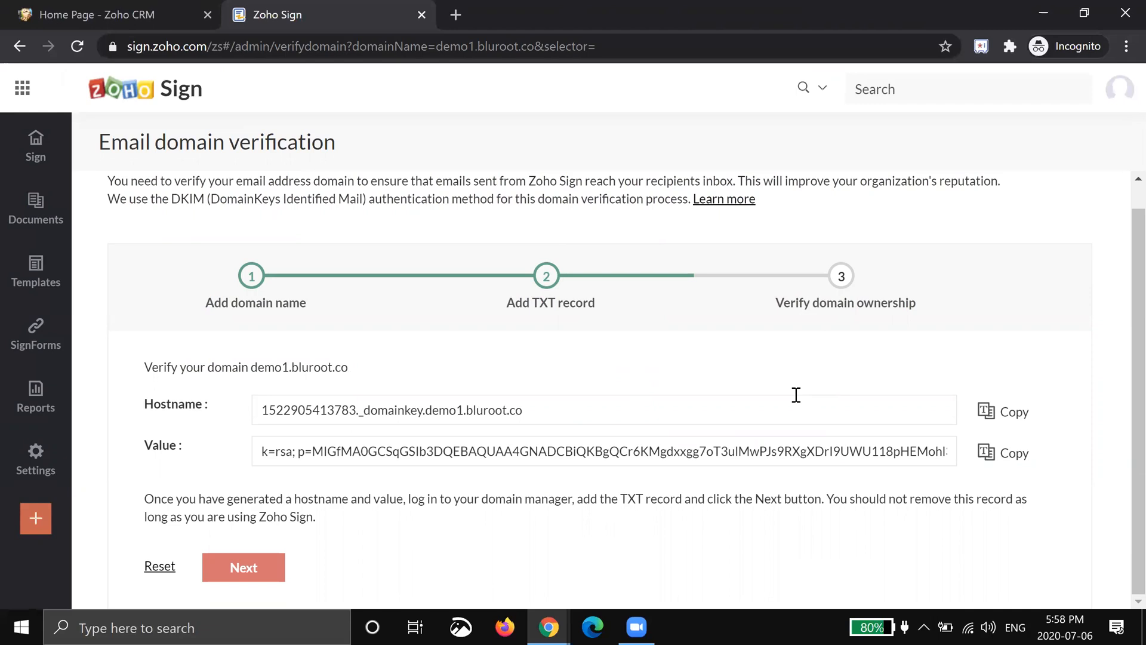
mouse_move(668, 475)
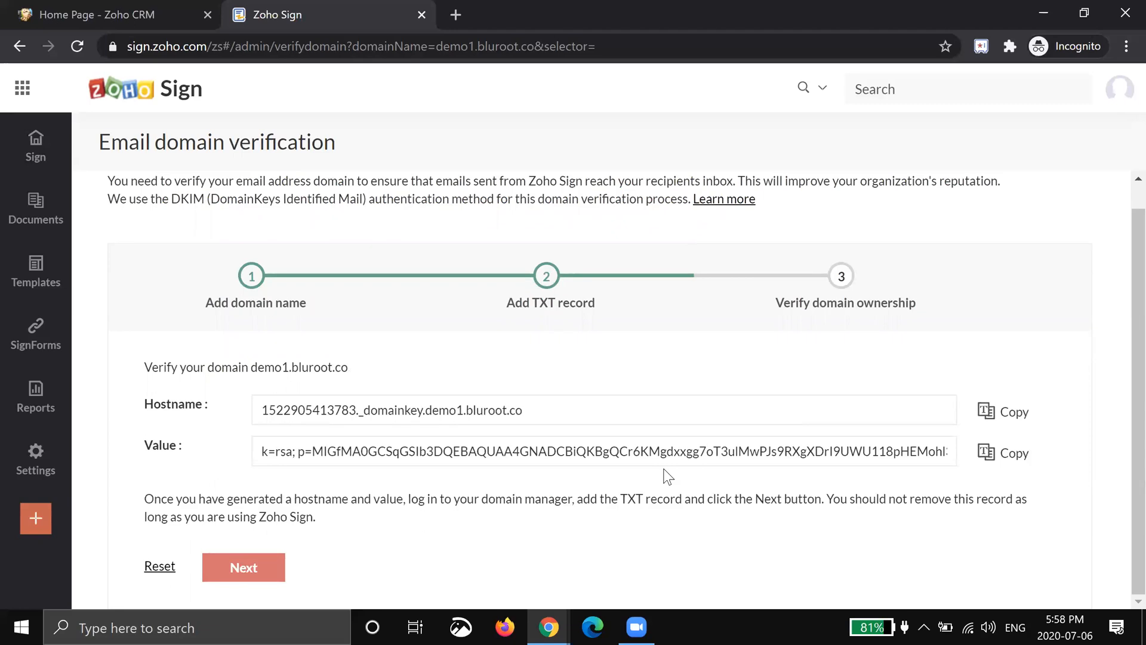
click(35, 451)
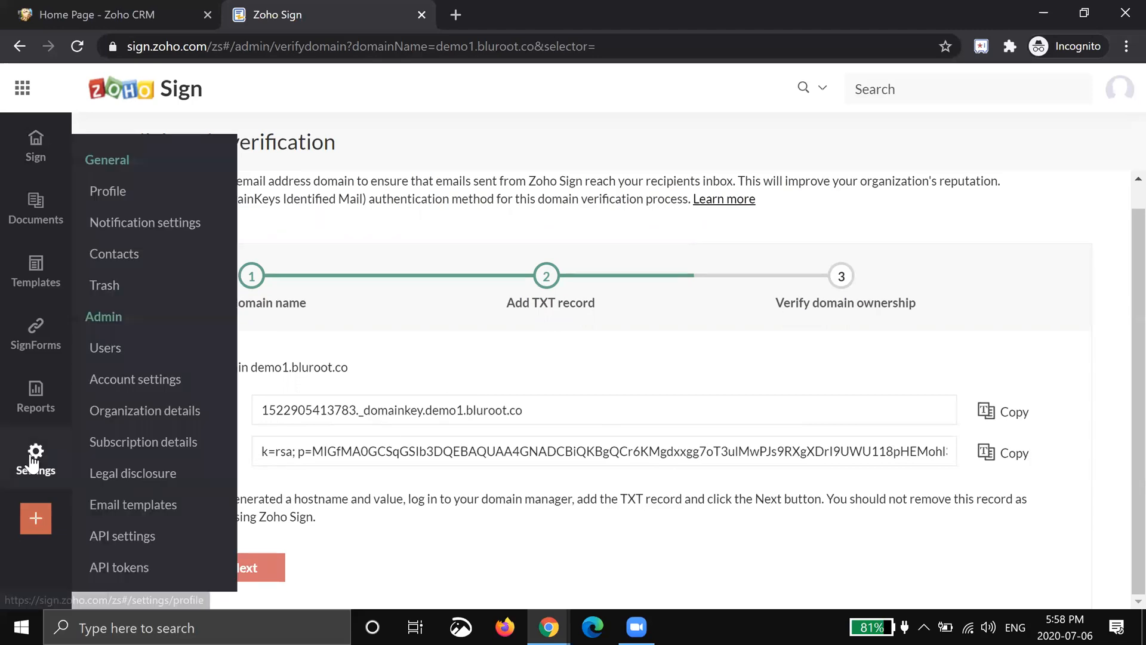
mouse_move(117, 442)
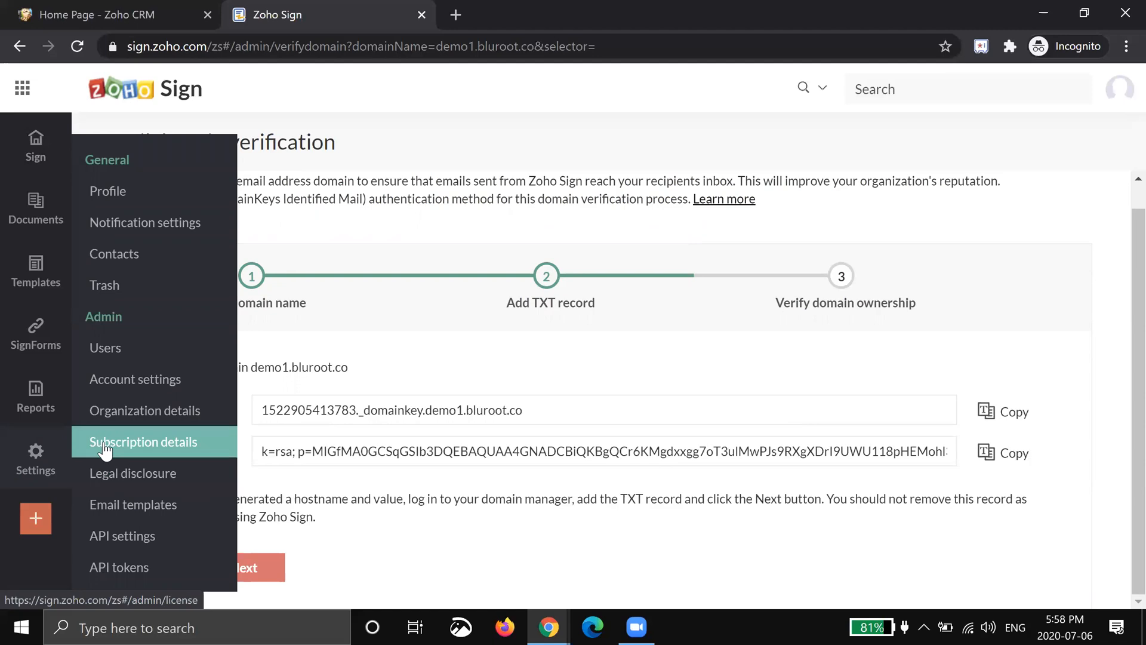
Check that Legal disclosure customization is off, then view the Email templates settings
click(132, 473)
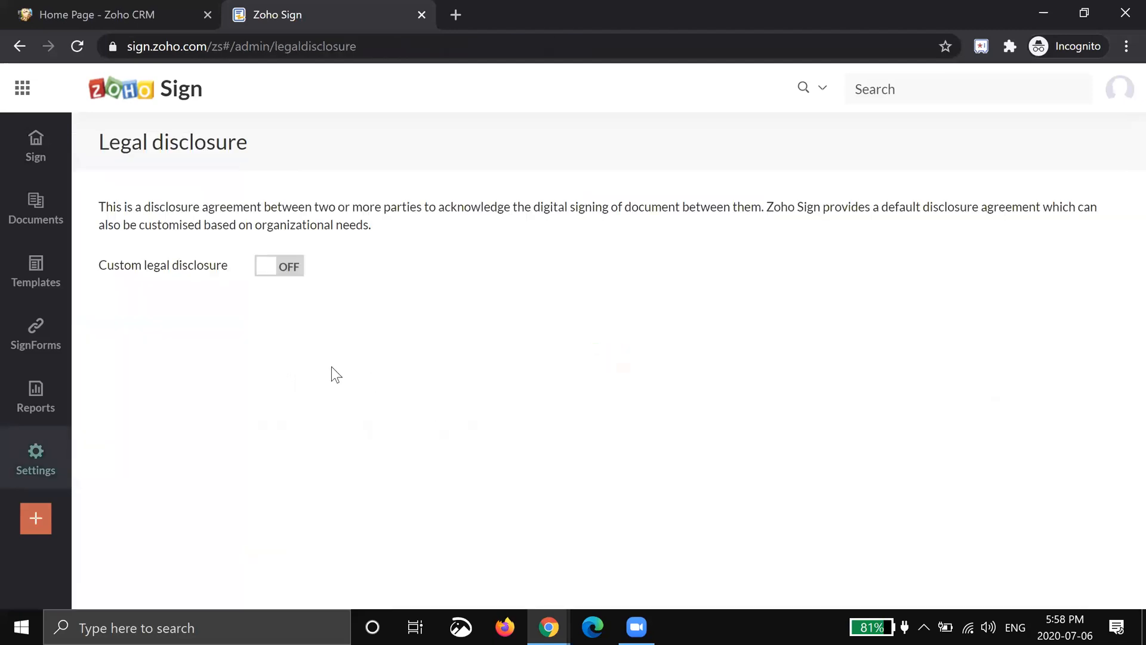
click(279, 267)
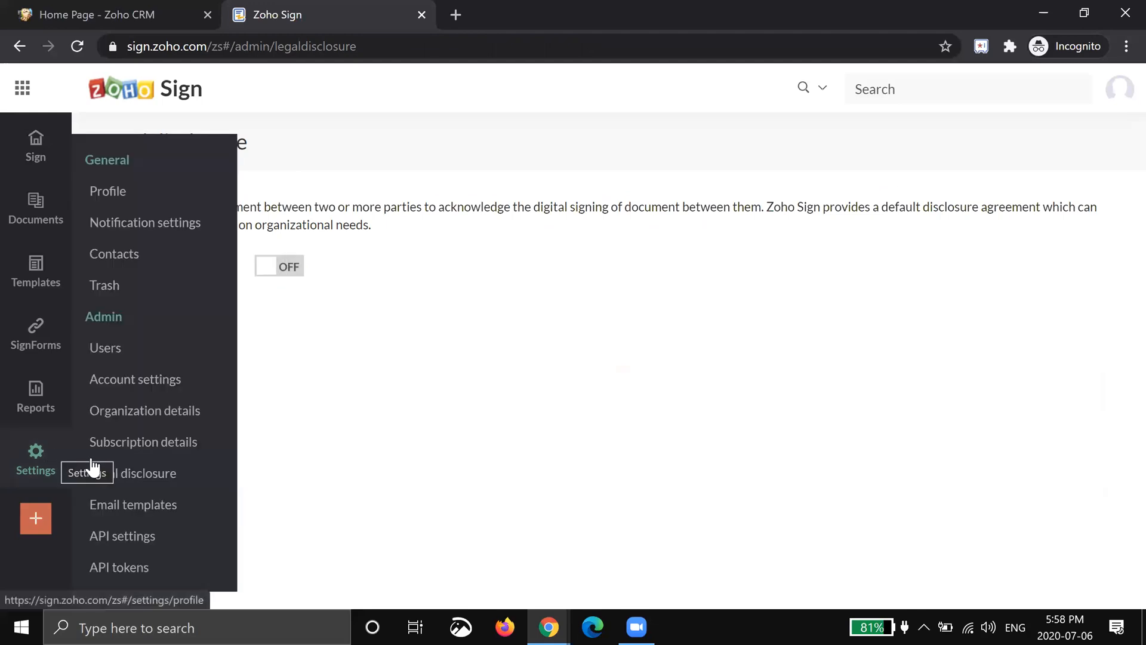
click(132, 504)
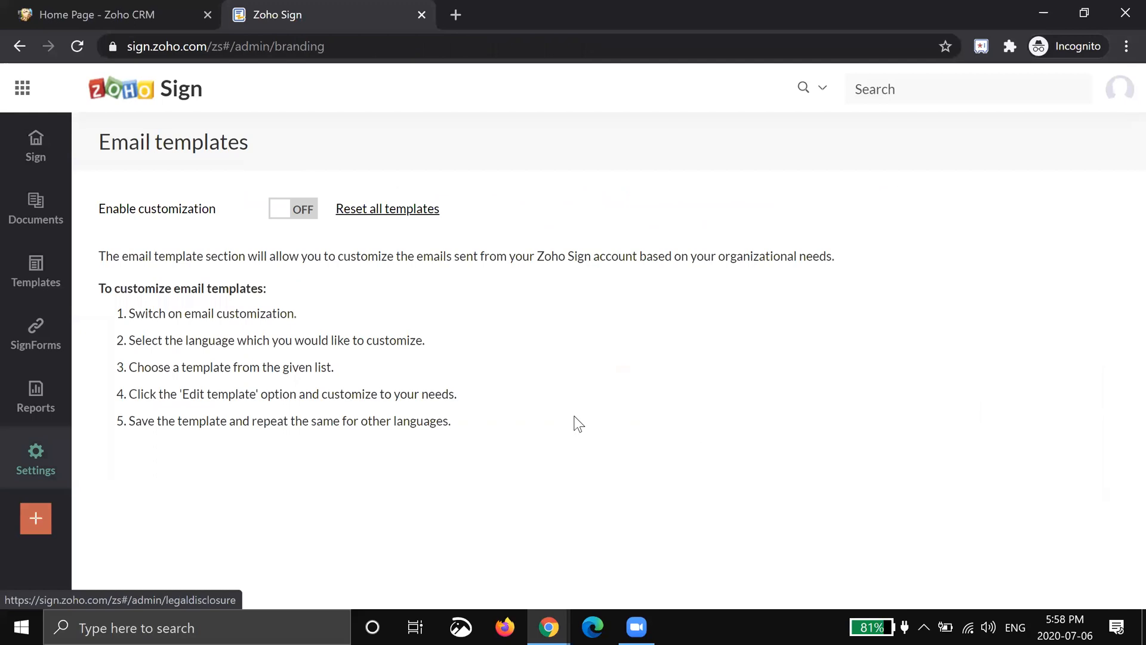
Turn on email template customization and preview the English 'Sign a document' template
click(293, 209)
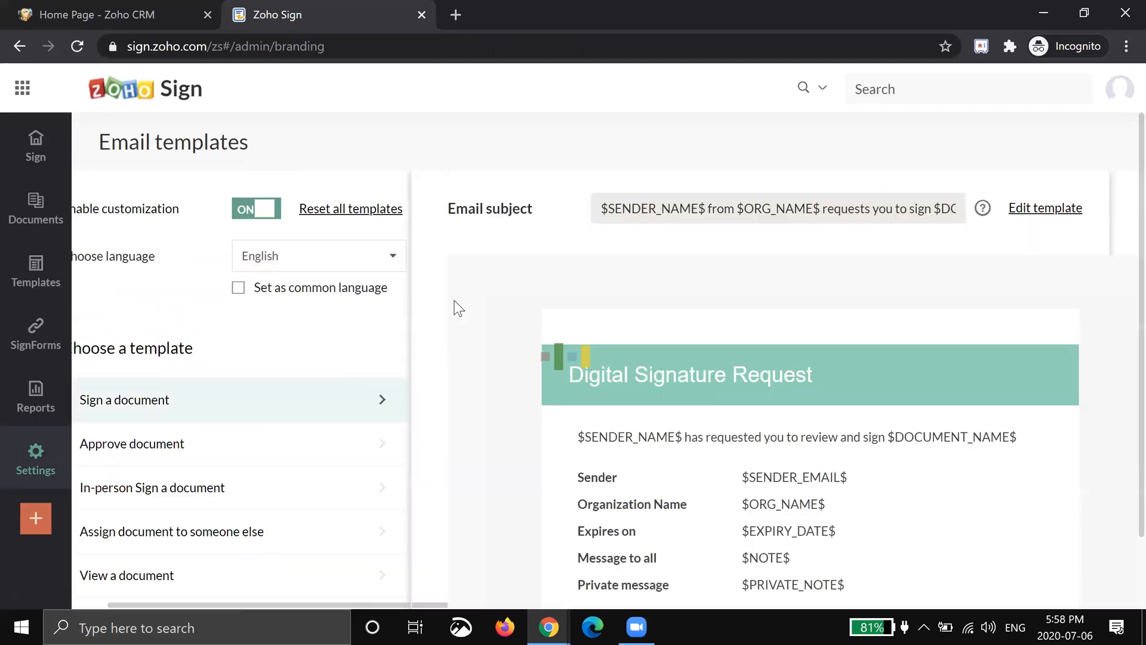
scroll(down, 3)
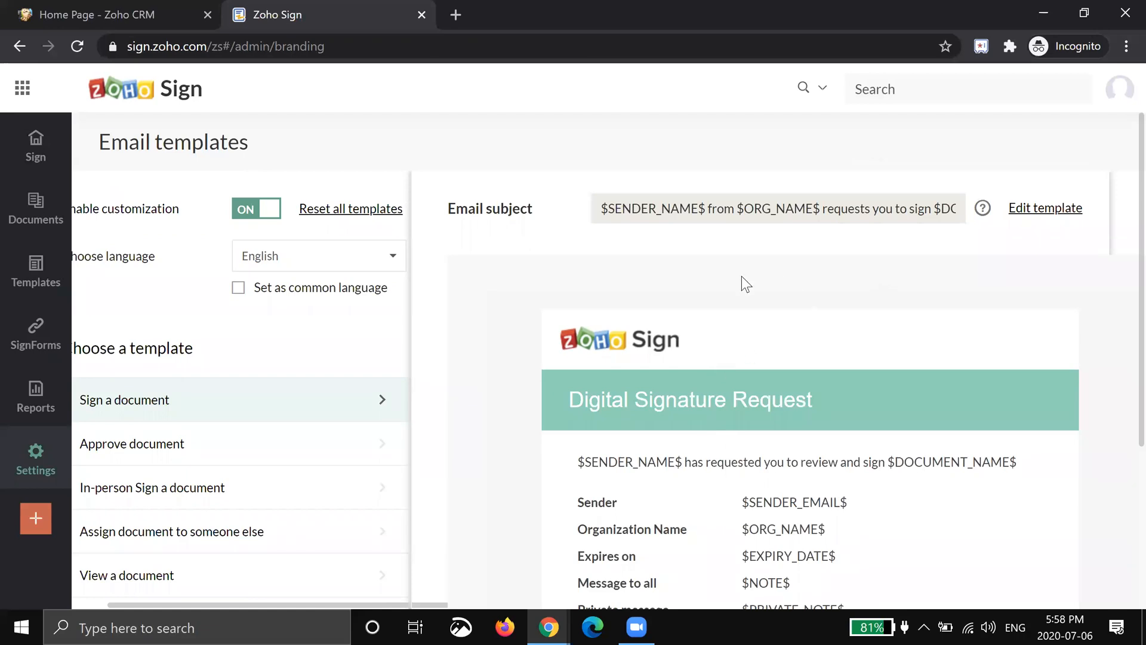
mouse_move(804, 425)
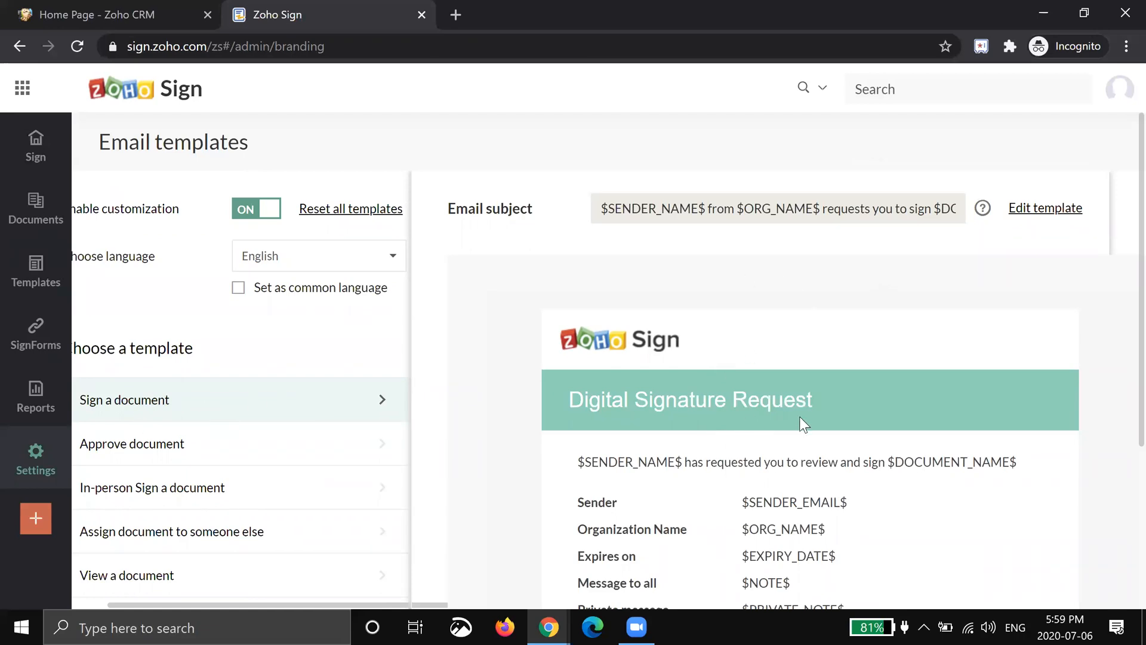
double_click(690, 400)
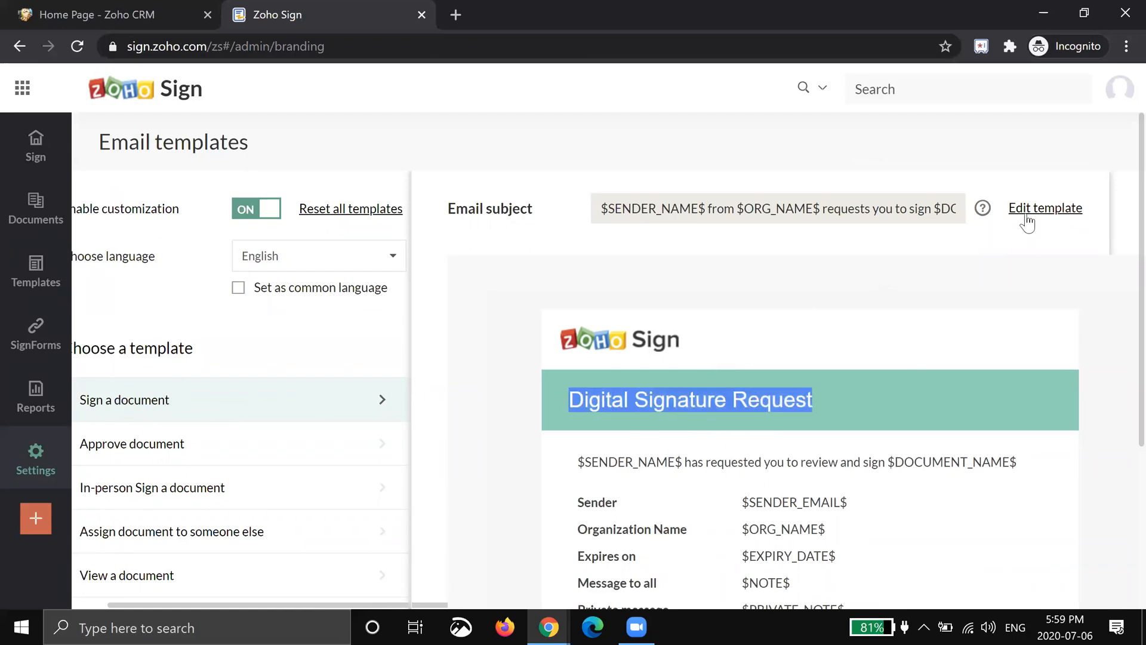
Open the 'Sign a document' template editor zoomed out, with the body in focus
click(1045, 208)
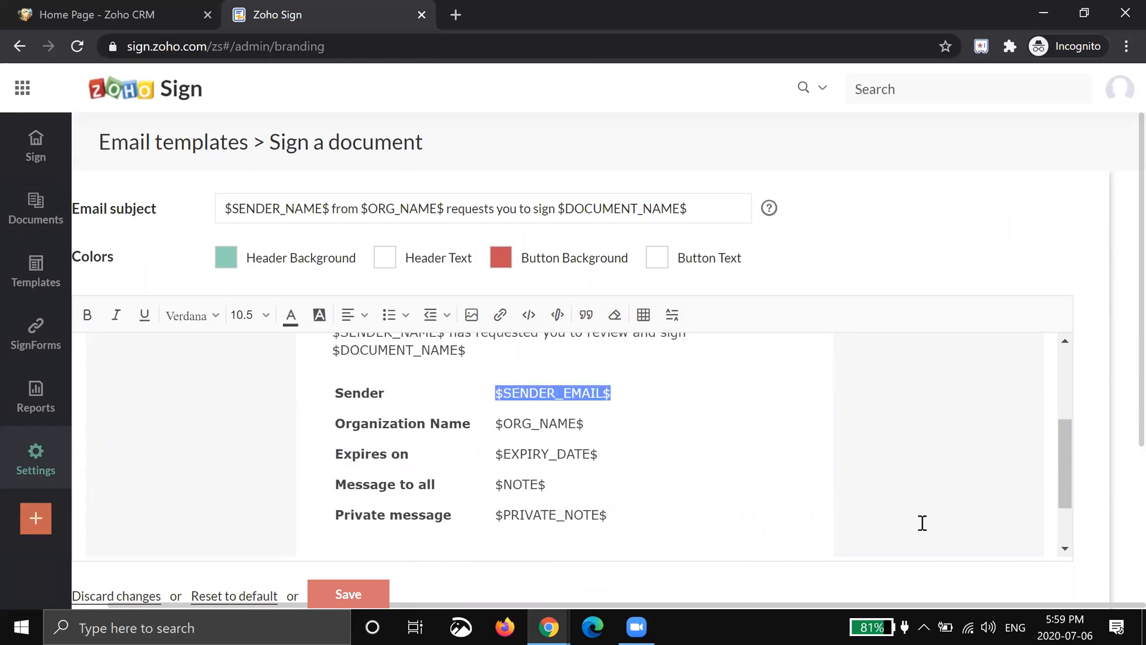
key(ctrl+-)
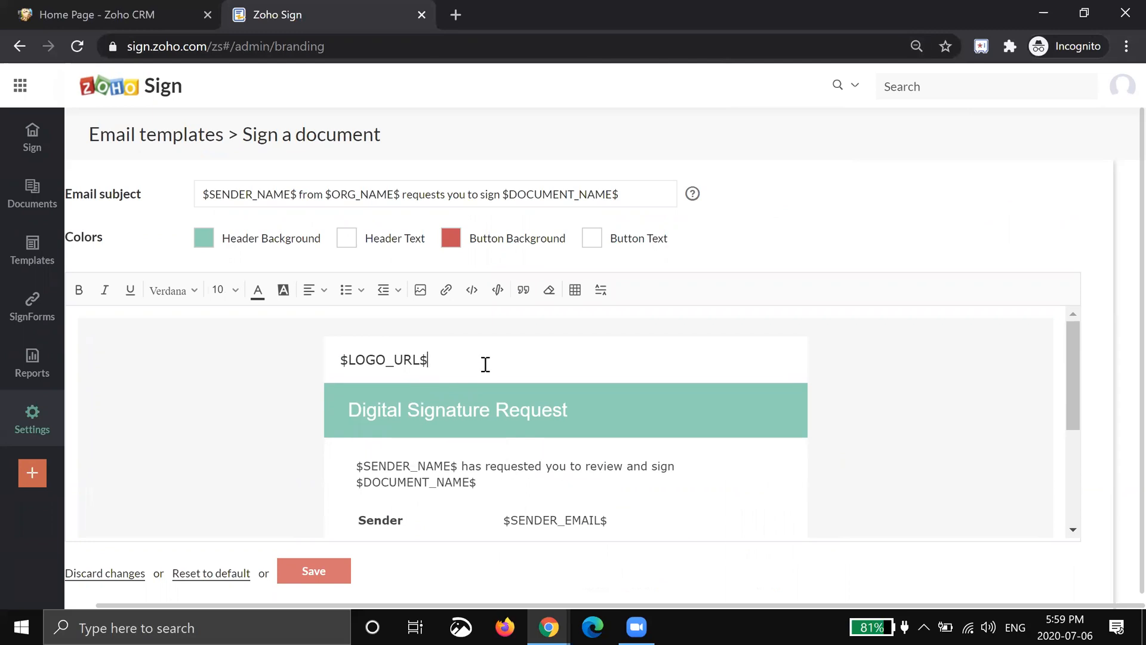
click(224, 289)
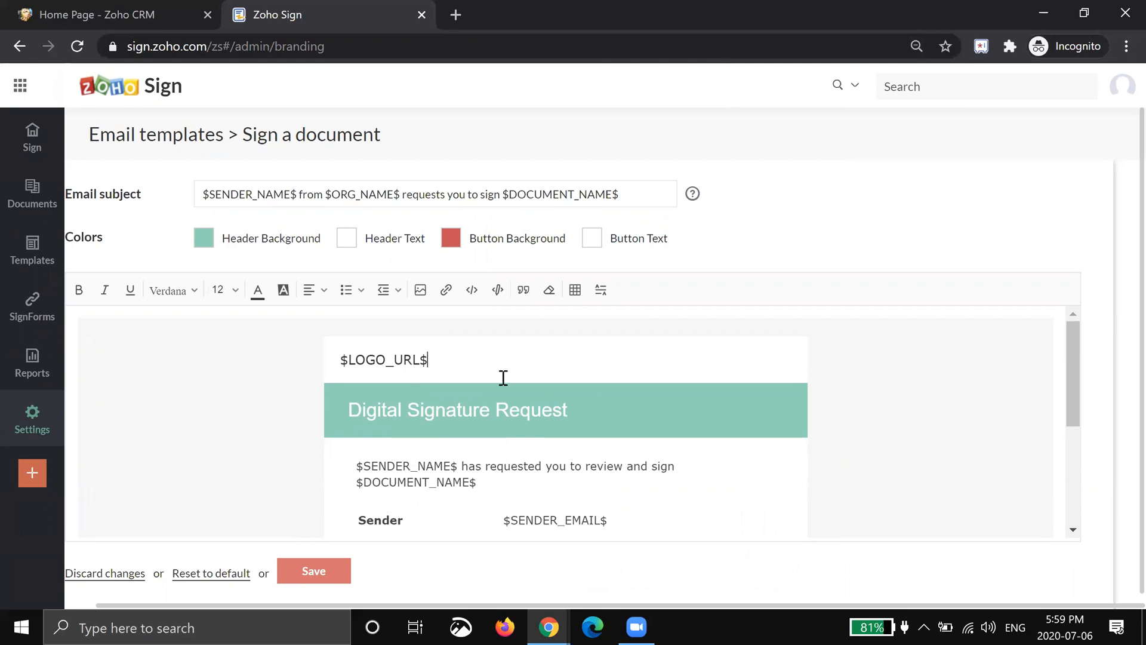
mouse_move(206, 242)
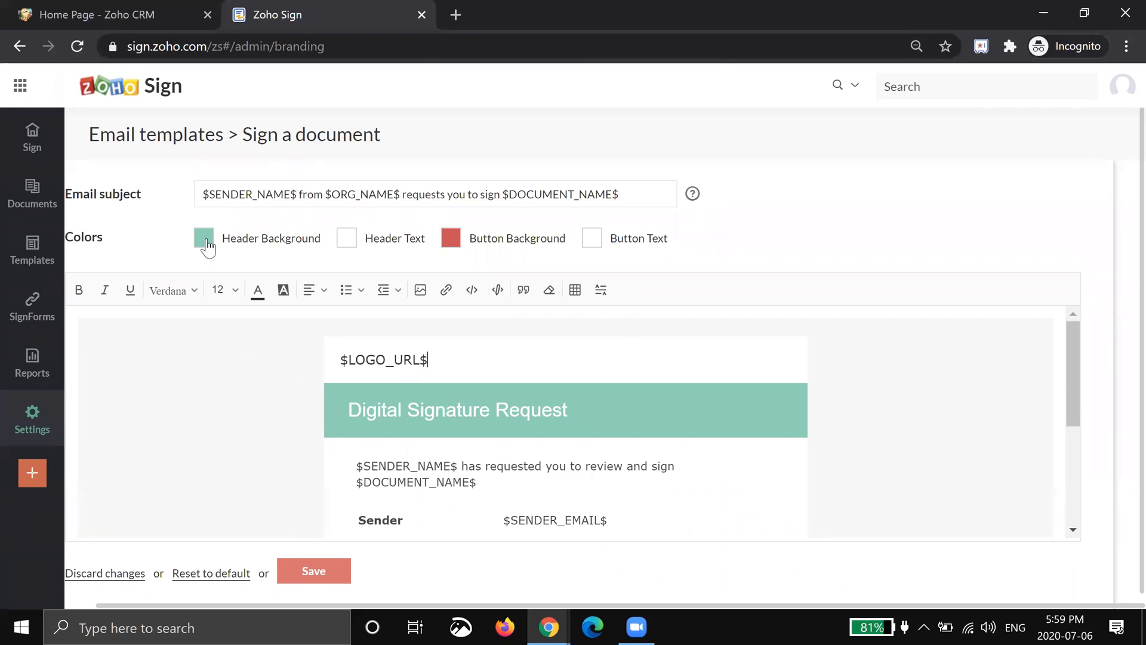
scroll(down, 3)
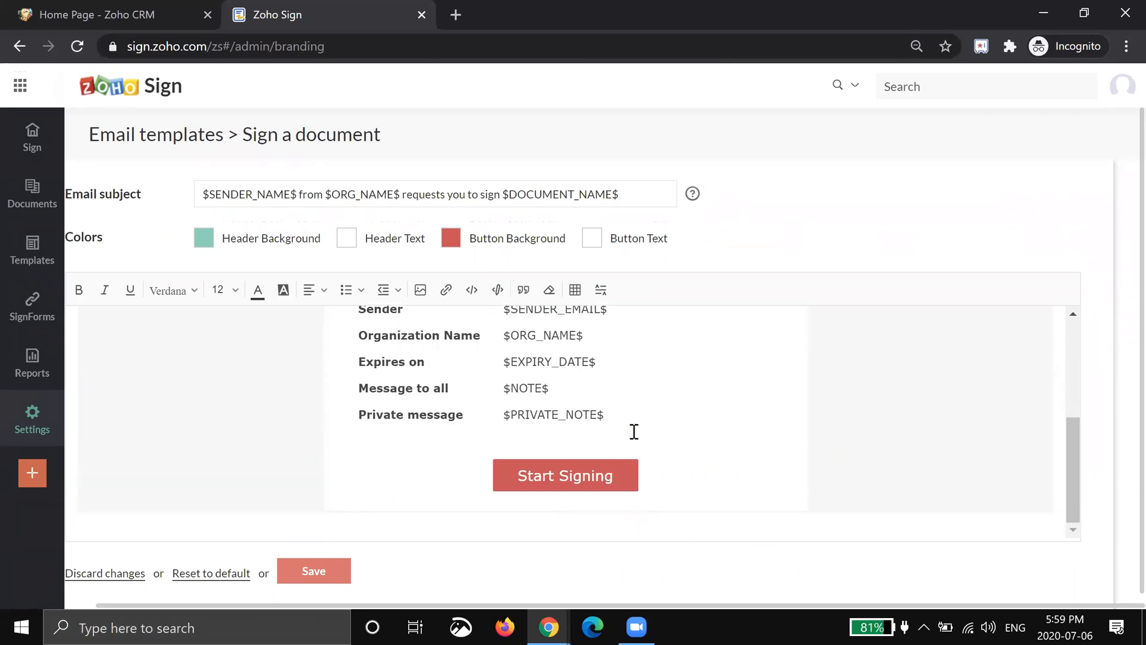
scroll(up, 3)
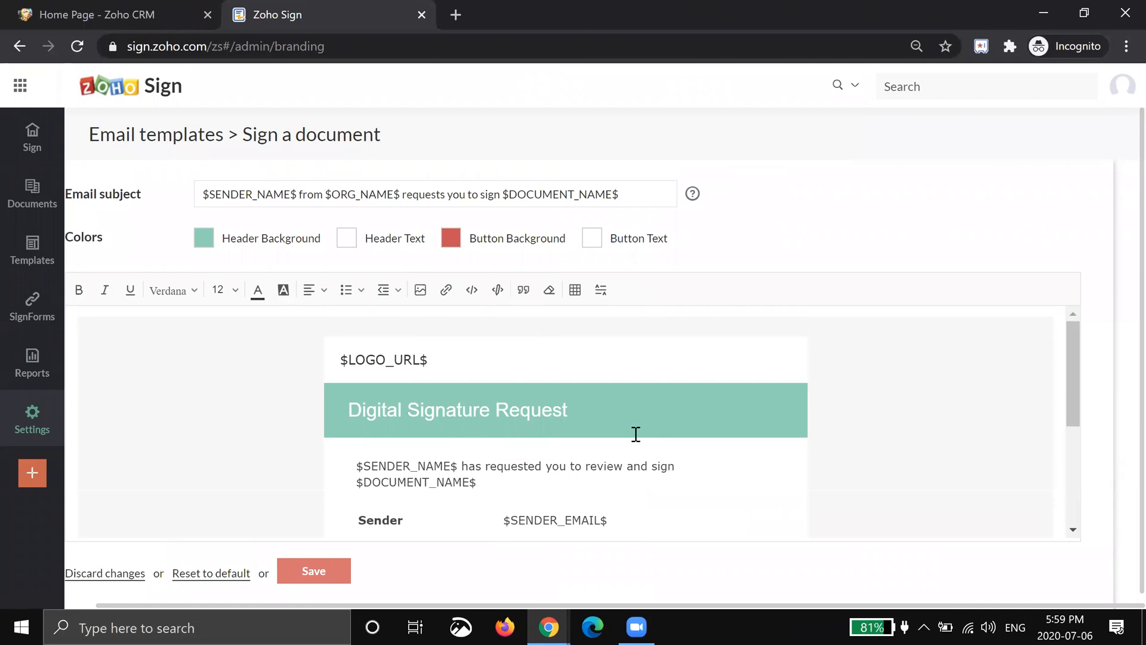
mouse_move(622, 436)
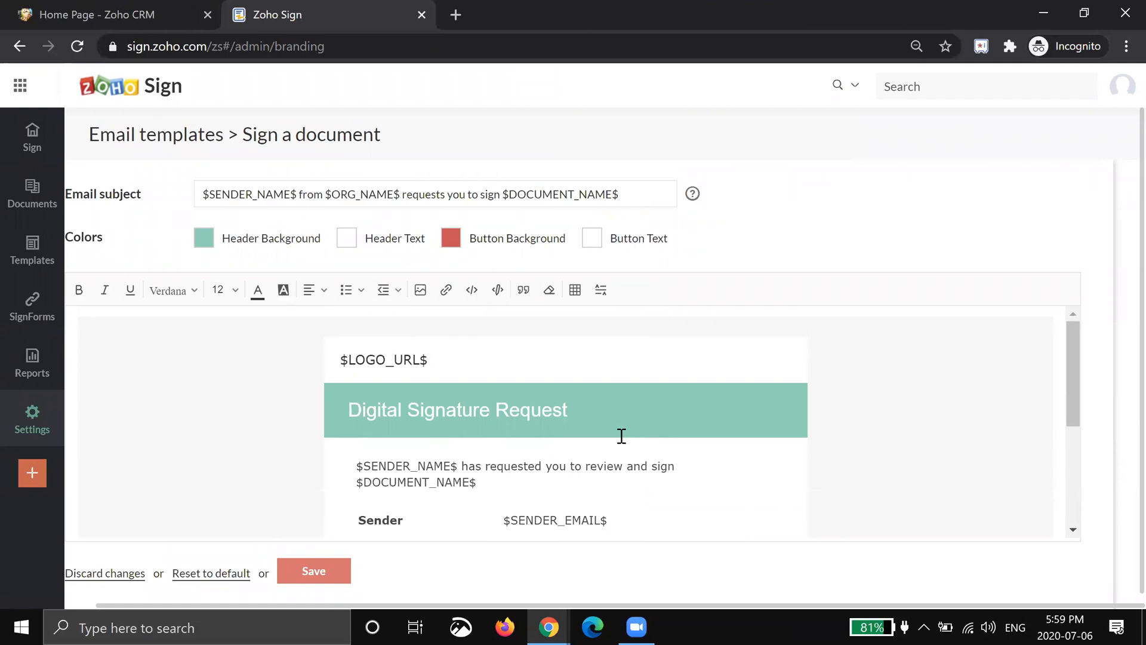